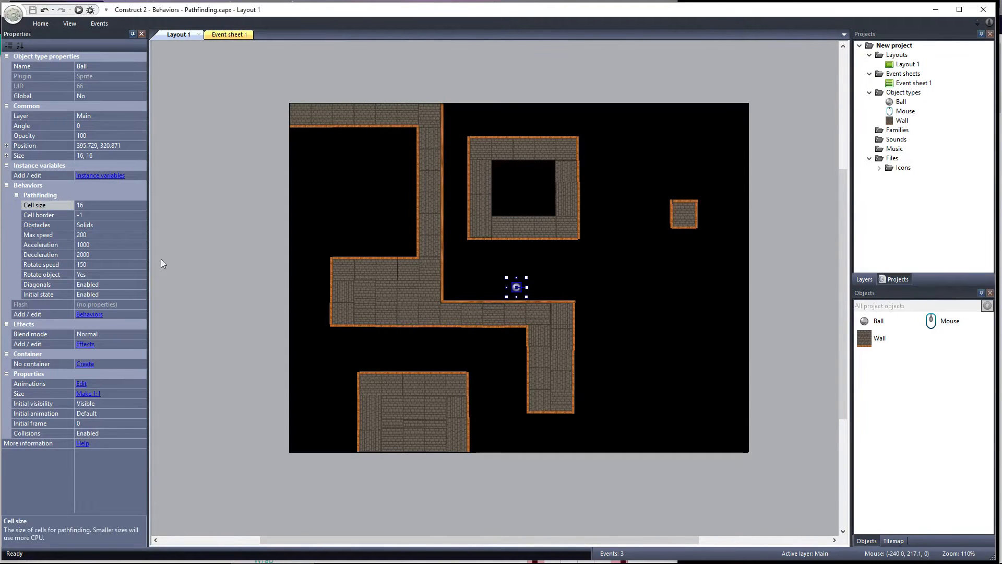
{"action": "mouse_move", "coordinate": [261, 320]}
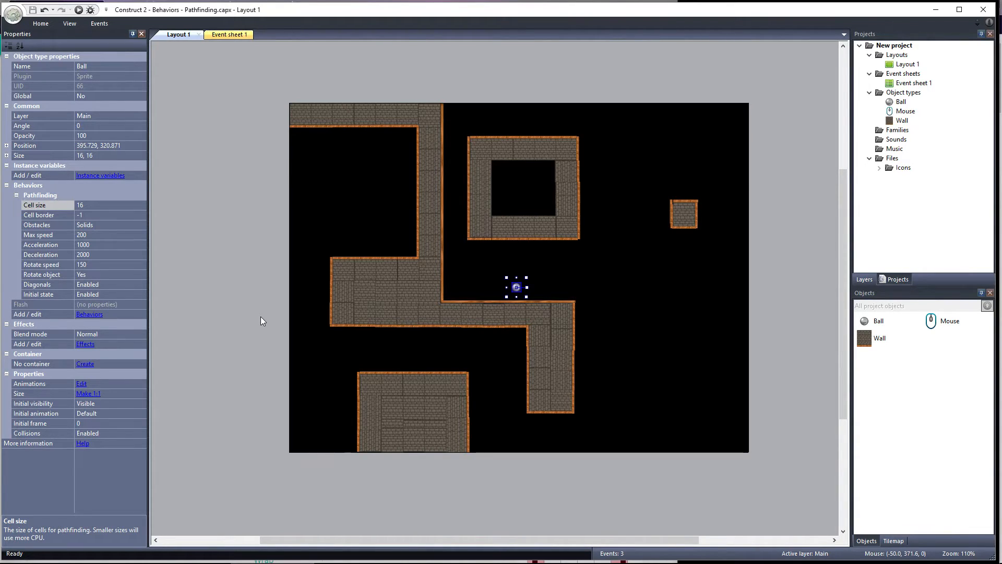
{"action": "mouse_move", "coordinate": [51, 222]}
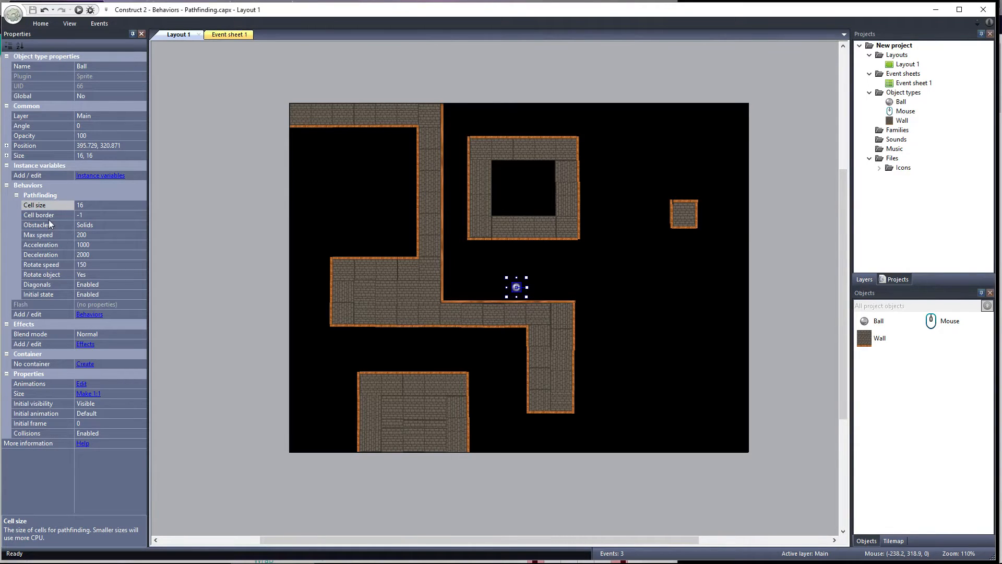
Step: Show the Photos diagram comparing cell border values 20, 0 and -10 beside the layout
{"action": "left_click", "coordinate": [39, 215]}
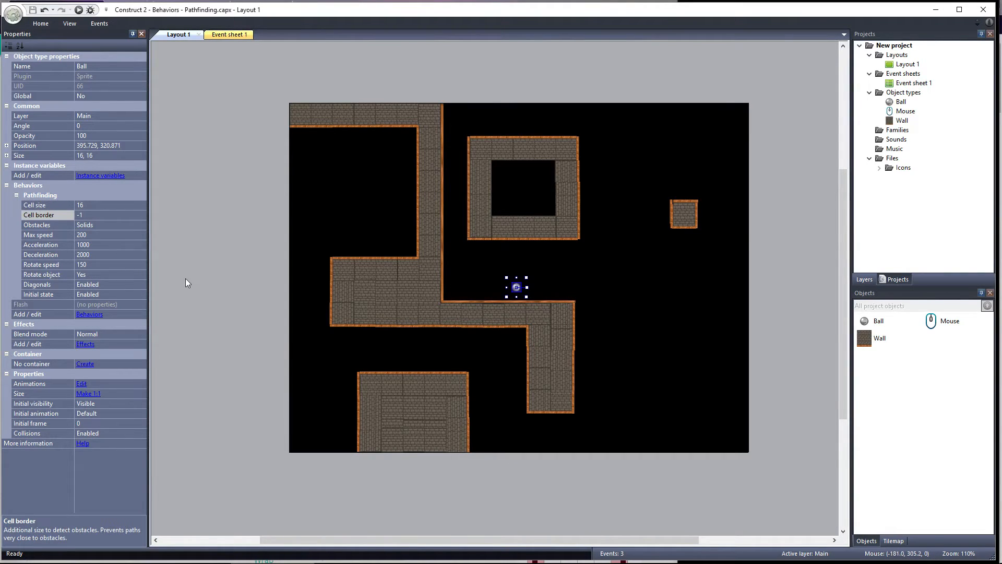
{"action": "mouse_move", "coordinate": [200, 283]}
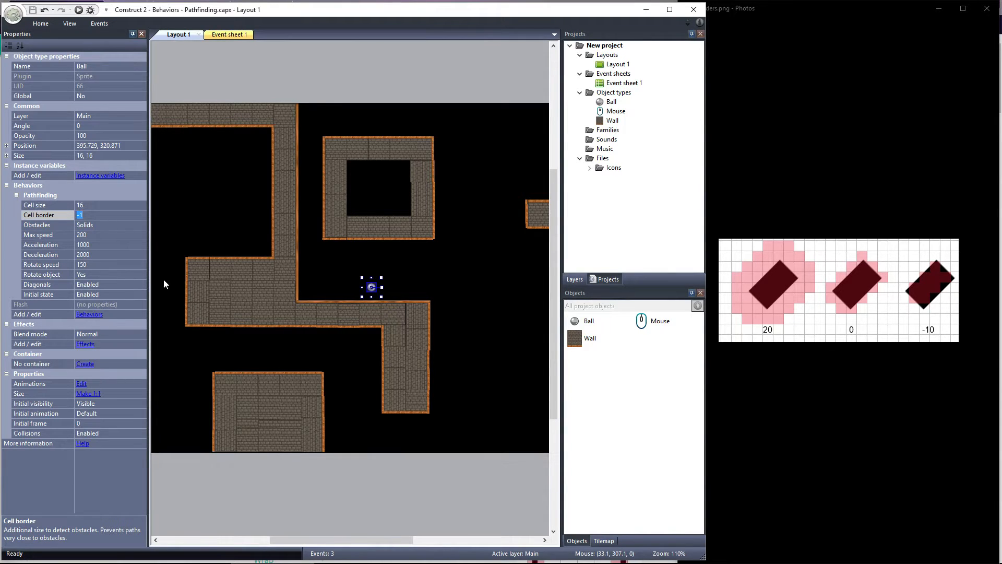
{"action": "mouse_move", "coordinate": [747, 304]}
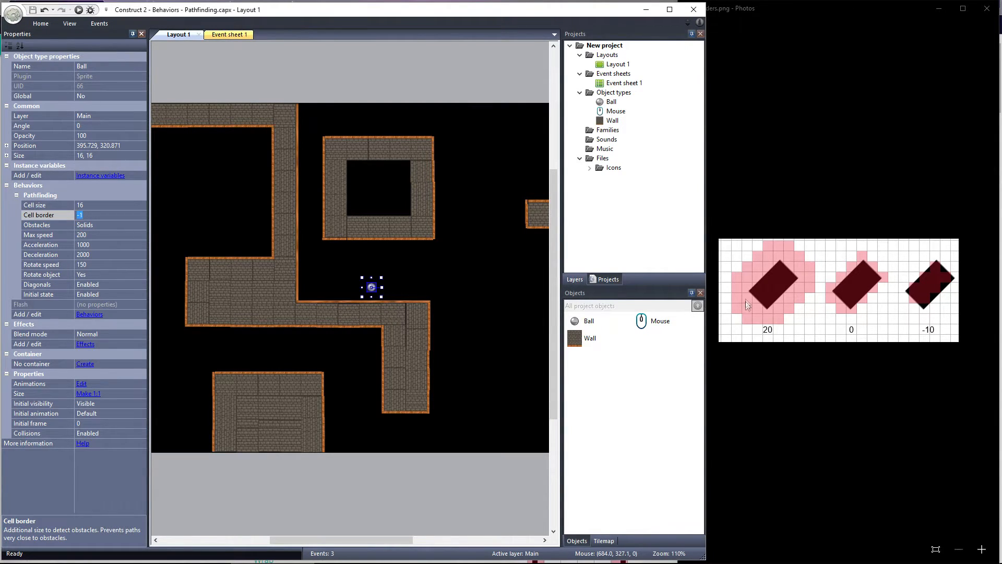
{"action": "mouse_move", "coordinate": [787, 321]}
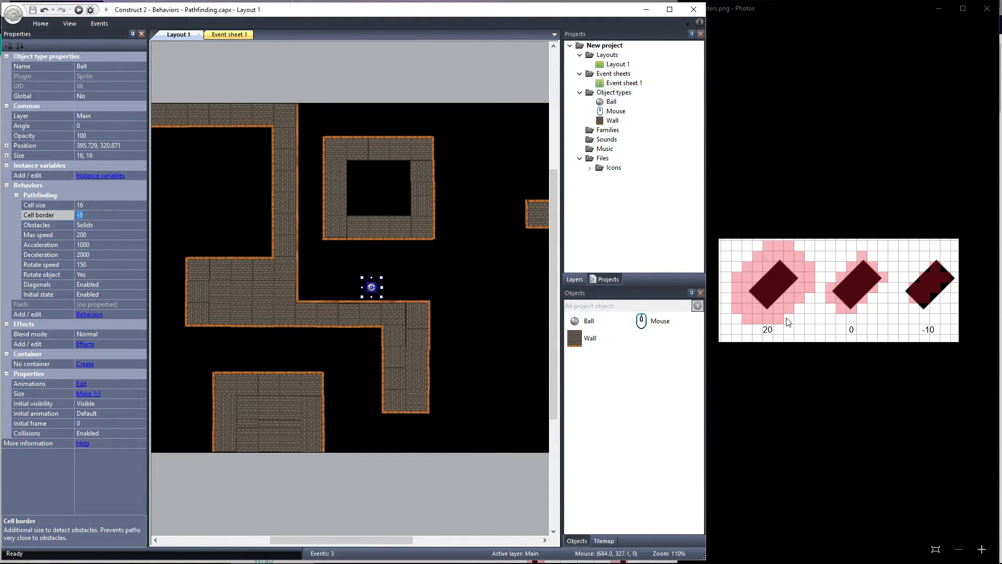
{"action": "mouse_move", "coordinate": [813, 322]}
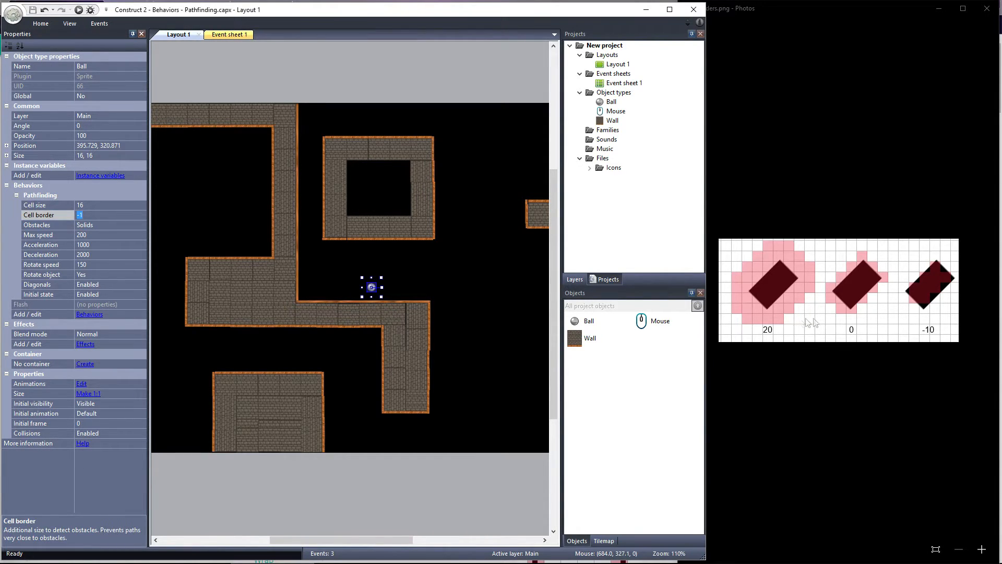
{"action": "mouse_move", "coordinate": [919, 307]}
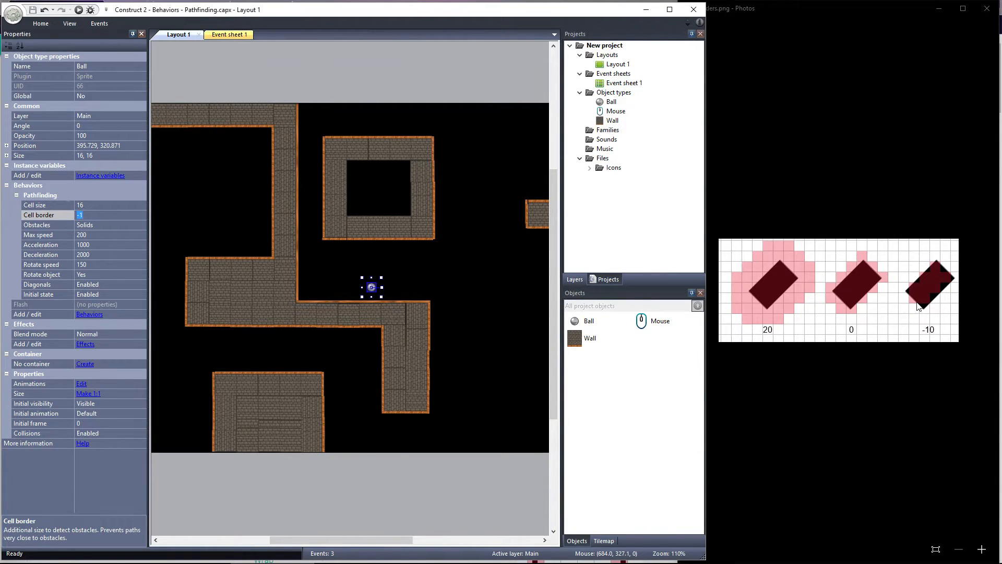
{"action": "mouse_move", "coordinate": [668, 9]}
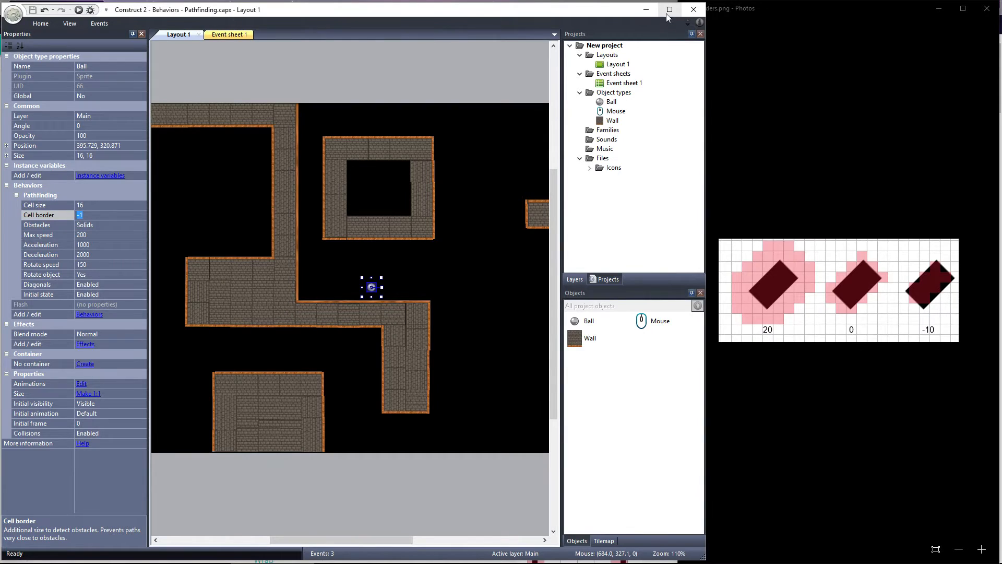
Step: Preview the Ball's pathfinding with cell border -10, then change the cell border to 10
{"action": "left_click", "coordinate": [668, 9]}
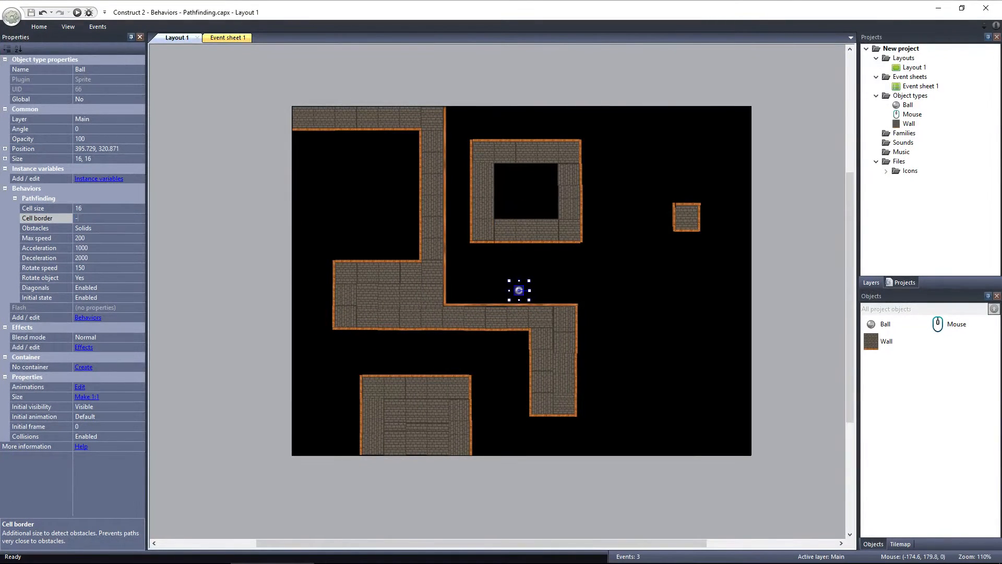
{"action": "type", "text": "-10"}
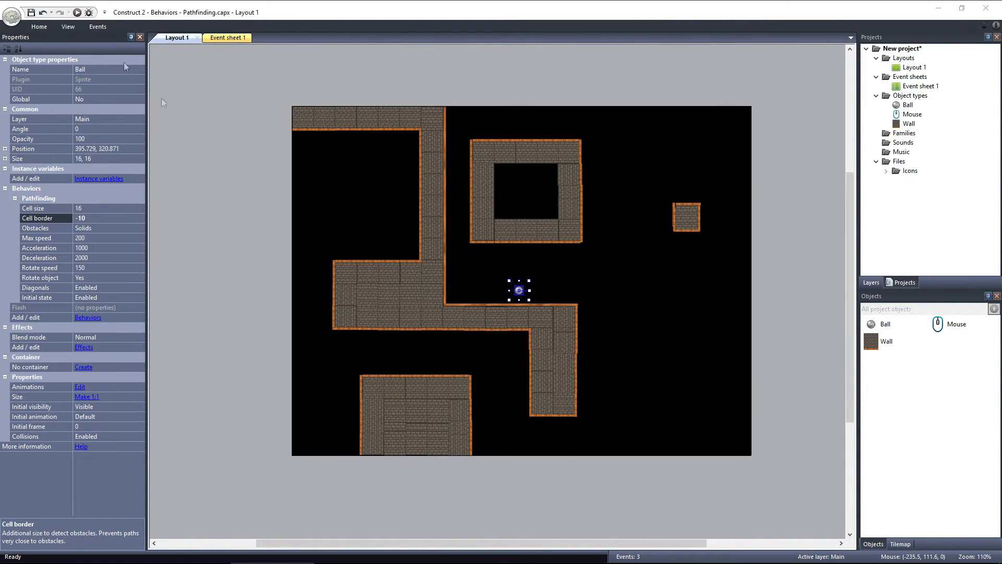
{"action": "left_click", "coordinate": [76, 13]}
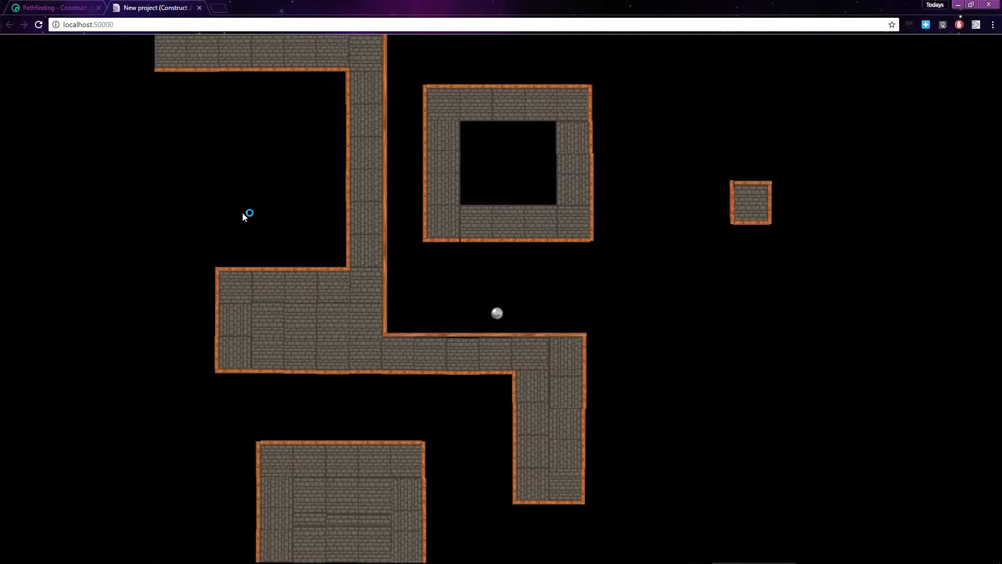
{"action": "mouse_move", "coordinate": [599, 371]}
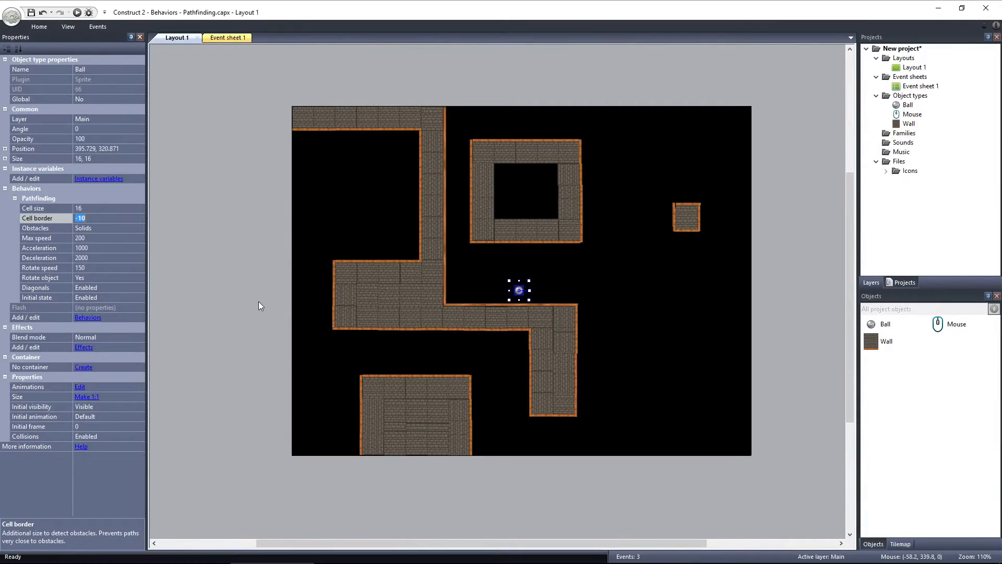
{"action": "type", "text": "10"}
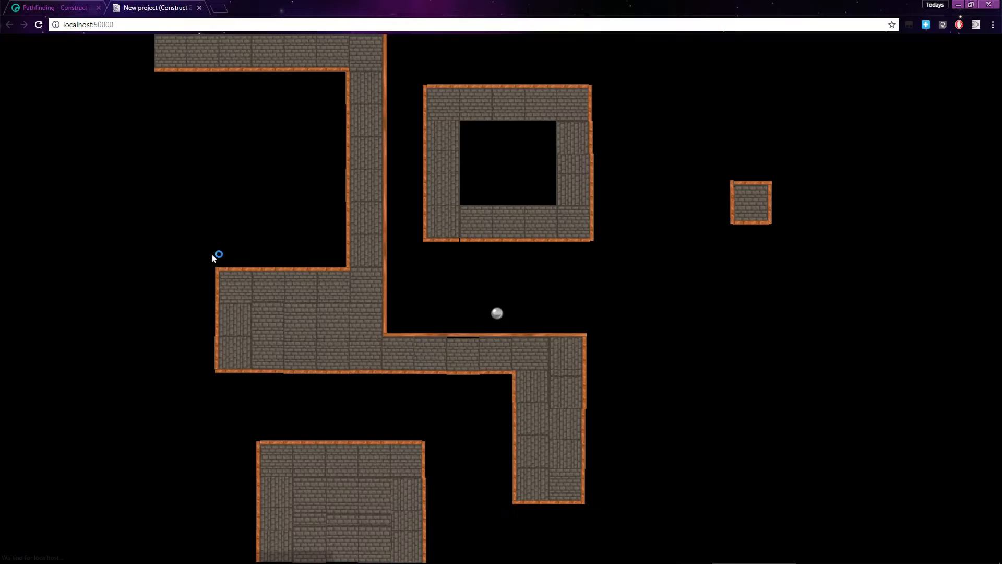
{"action": "mouse_move", "coordinate": [607, 383]}
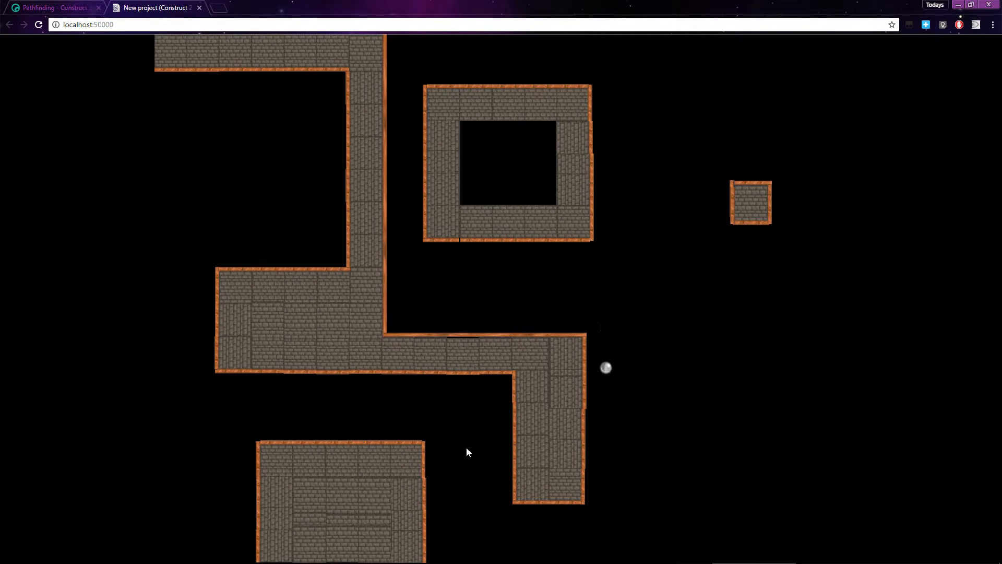
{"action": "mouse_move", "coordinate": [392, 164]}
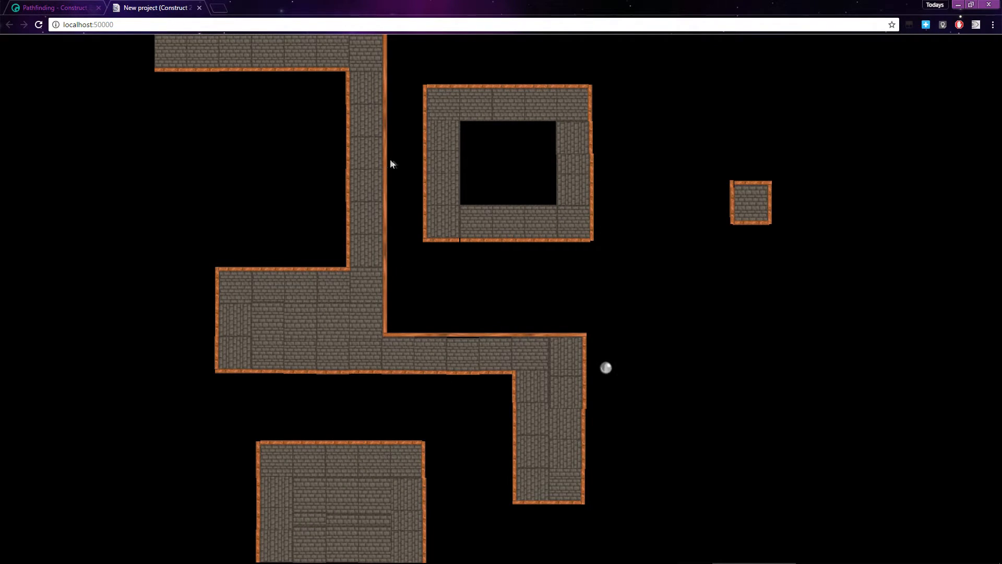
{"action": "mouse_move", "coordinate": [407, 153]}
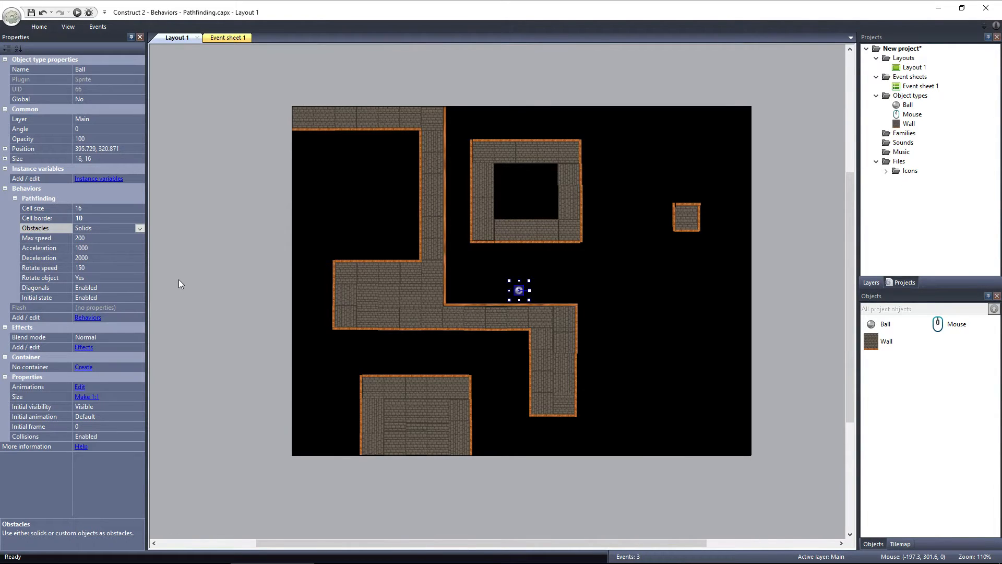
Step: Switch the Ball's pathfinding obstacles from Solids to Custom and preview the layout
{"action": "left_click", "coordinate": [139, 228]}
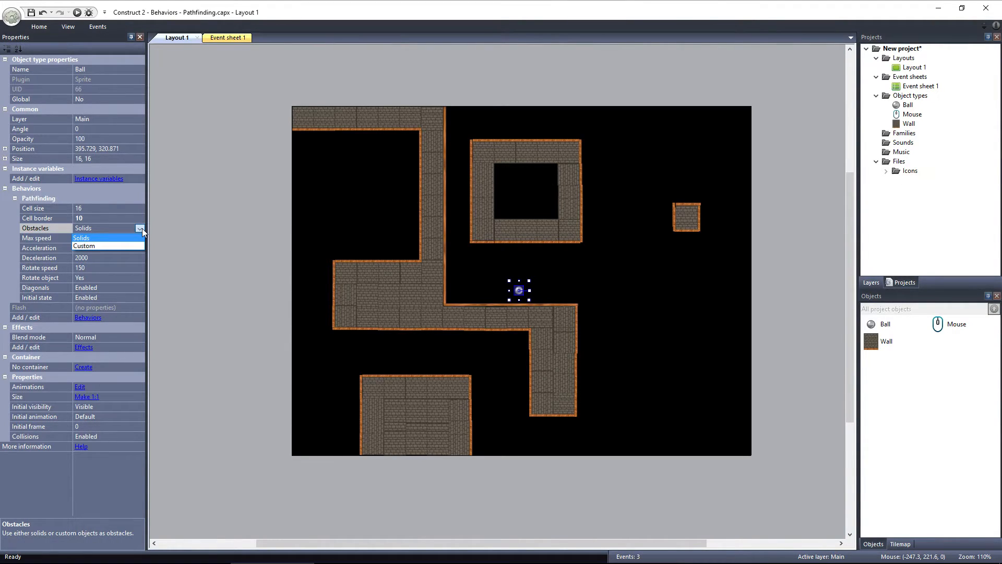
{"action": "left_click", "coordinate": [84, 247]}
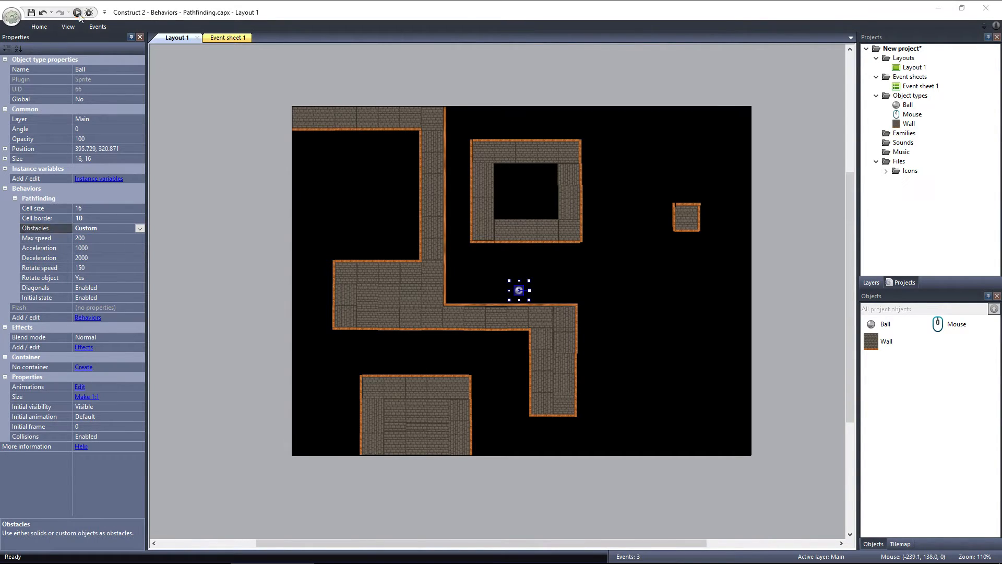
{"action": "left_click", "coordinate": [76, 13]}
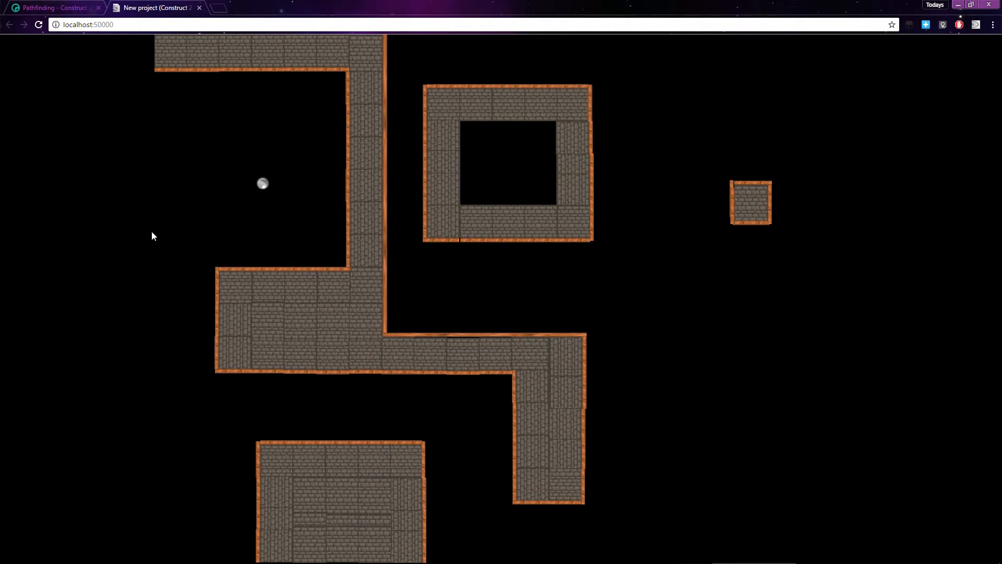
{"action": "mouse_move", "coordinate": [146, 142]}
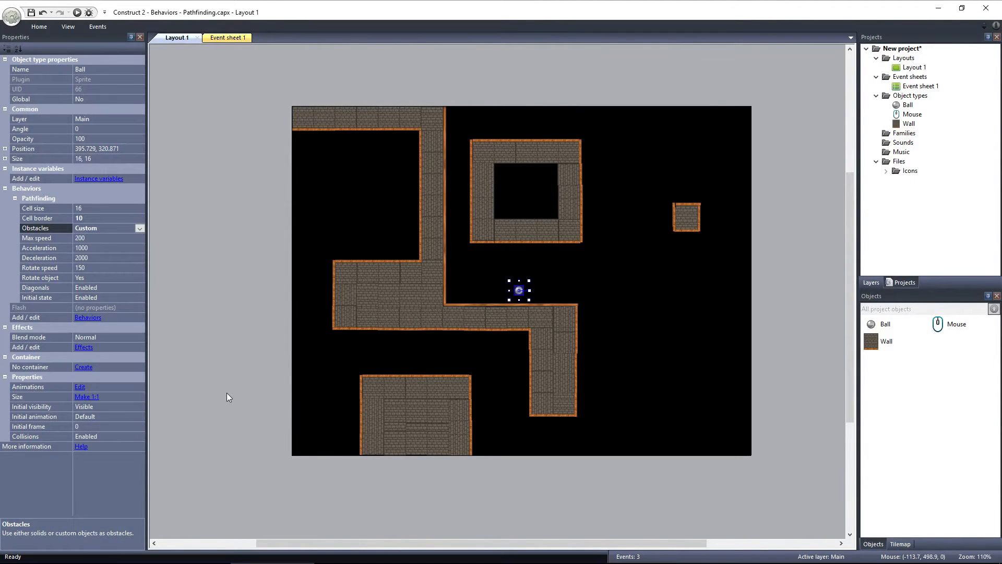
Step: Add a System 'On start of layout' condition as event 4 on Event sheet 1
{"action": "left_click", "coordinate": [220, 37]}
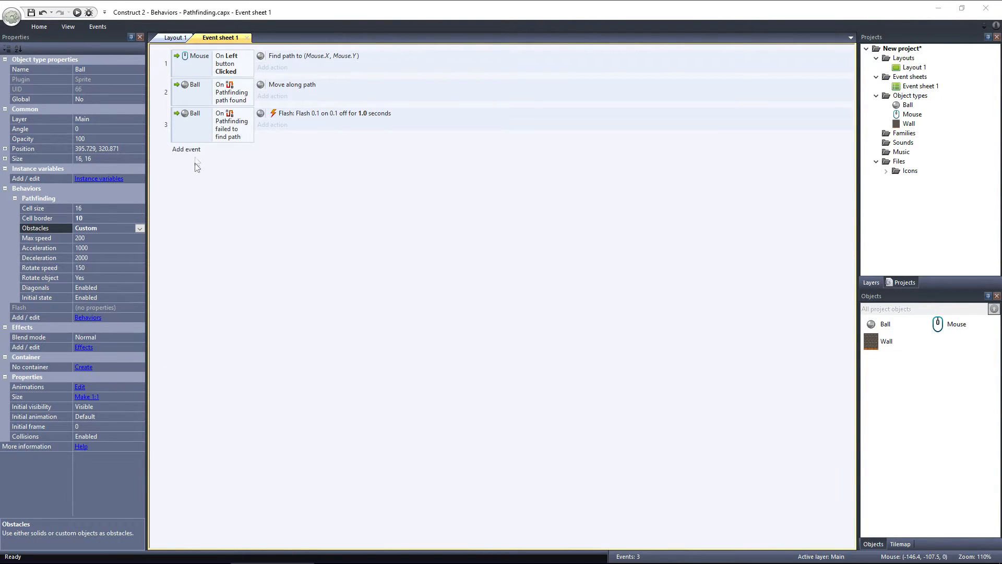
{"action": "left_click", "coordinate": [185, 149]}
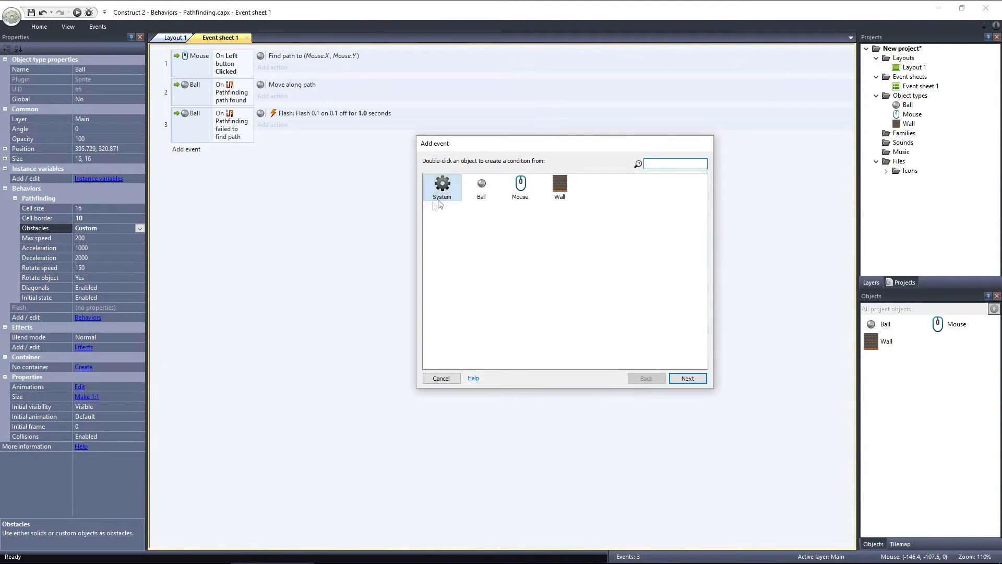
{"action": "double_click", "coordinate": [441, 185]}
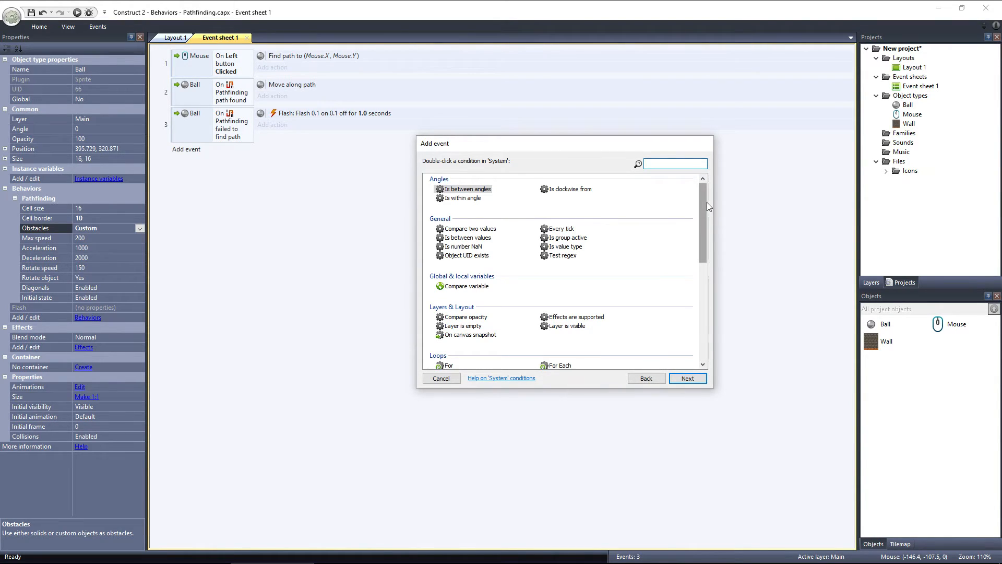
{"action": "scroll", "scroll_direction": "down", "scroll_amount": 3}
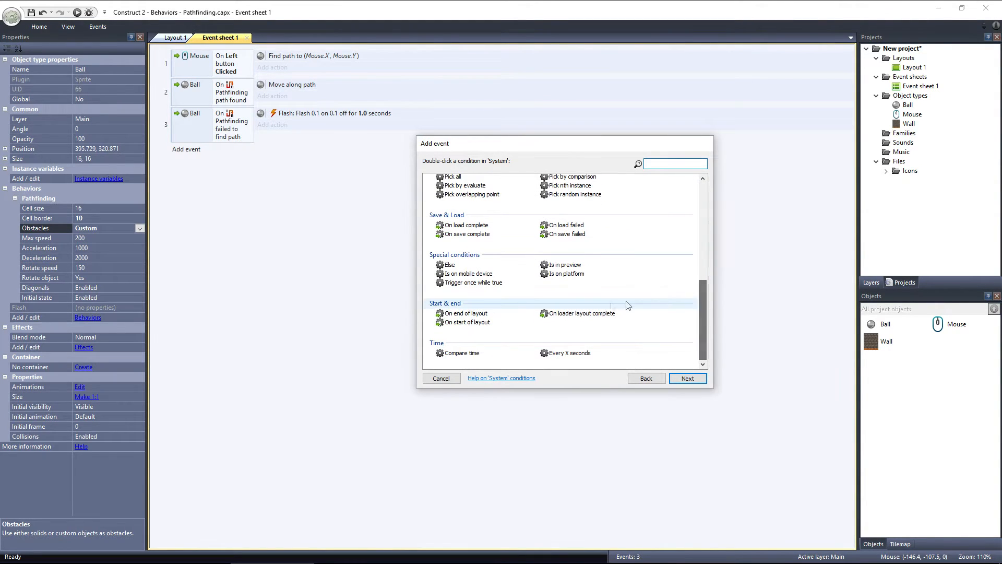
{"action": "double_click", "coordinate": [464, 322]}
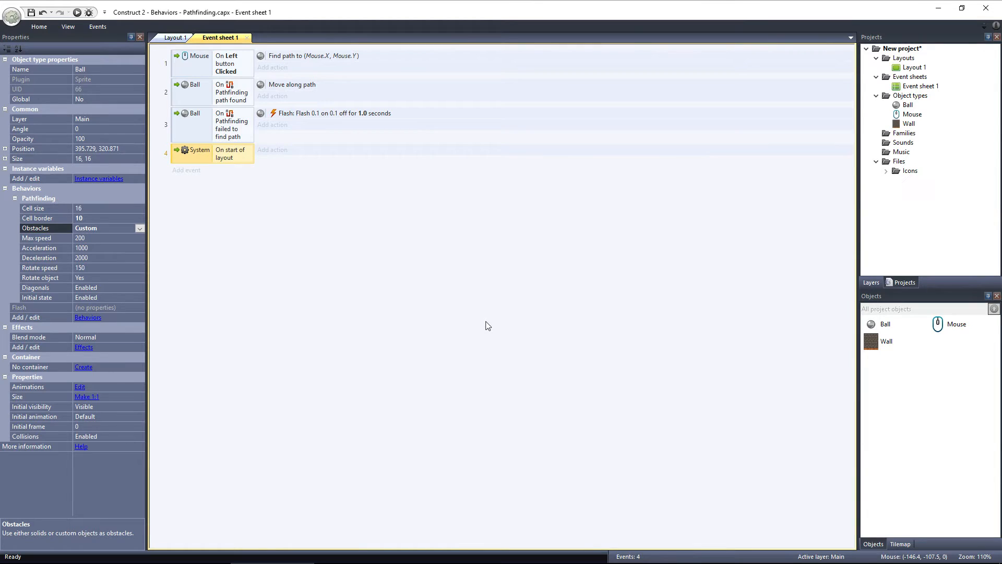
{"action": "mouse_move", "coordinate": [285, 160]}
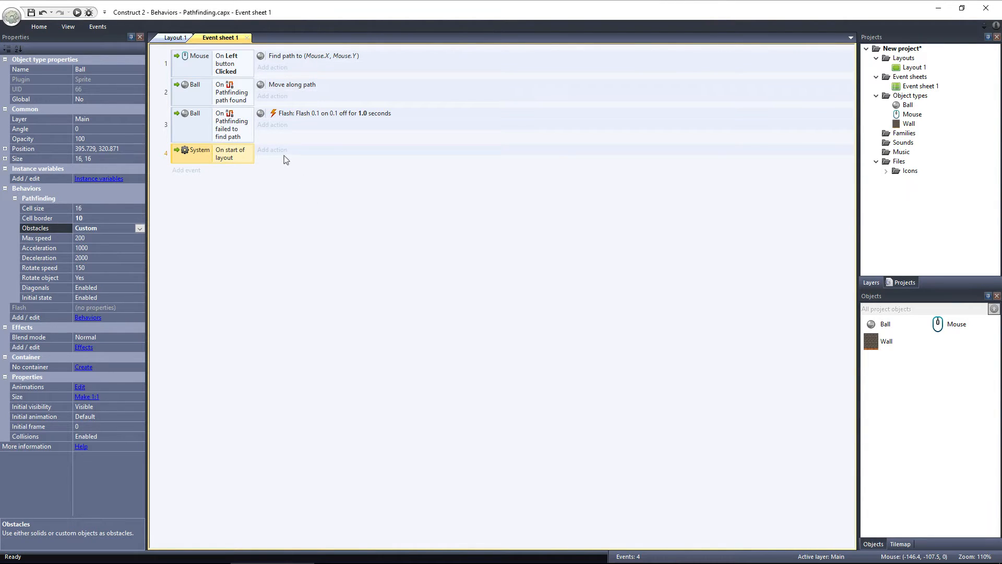
Step: Give event 4 a Ball 'Add obstacle' action with Wall as the pathfinding obstacle
{"action": "left_click", "coordinate": [271, 149]}
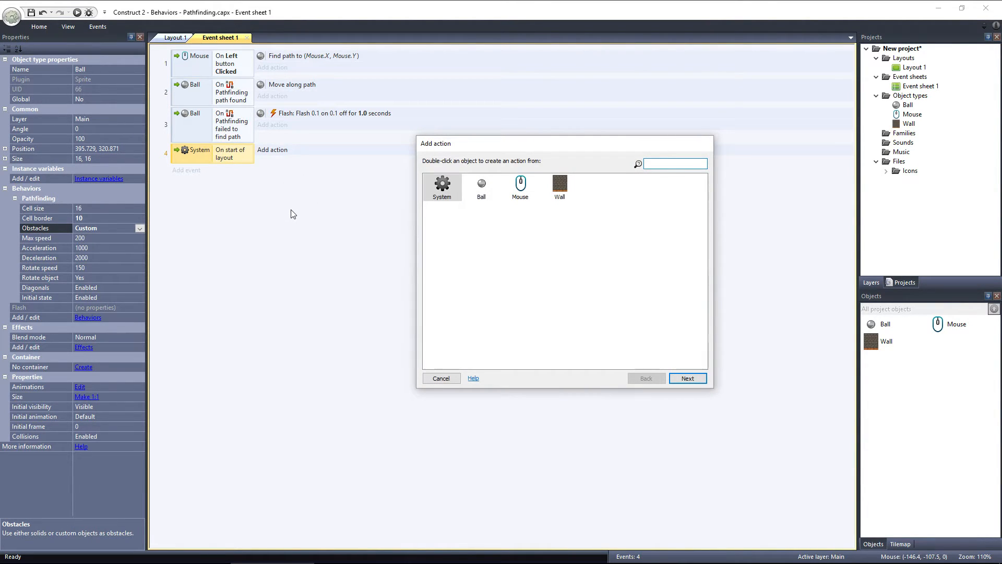
{"action": "left_click", "coordinate": [674, 164]}
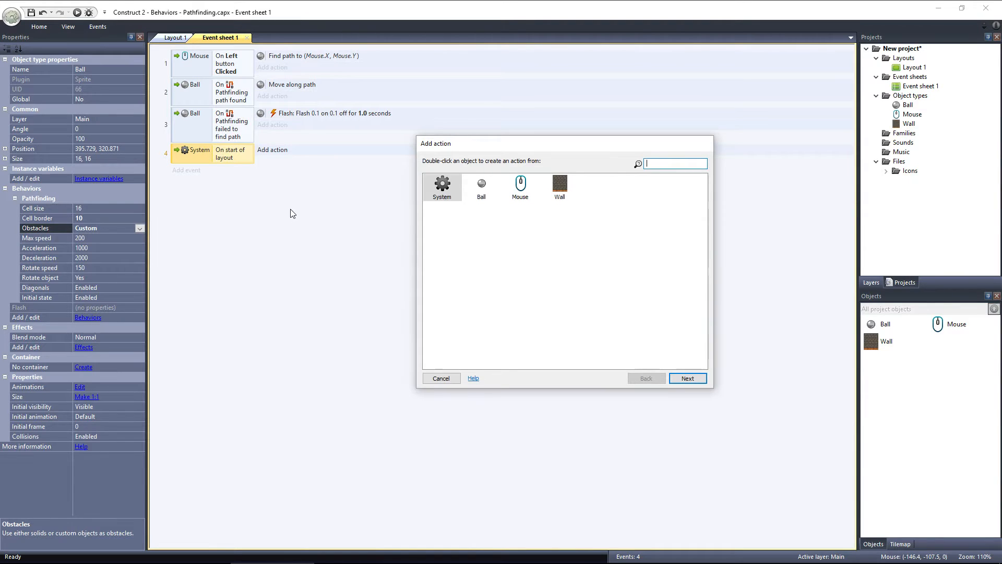
{"action": "mouse_move", "coordinate": [449, 217]}
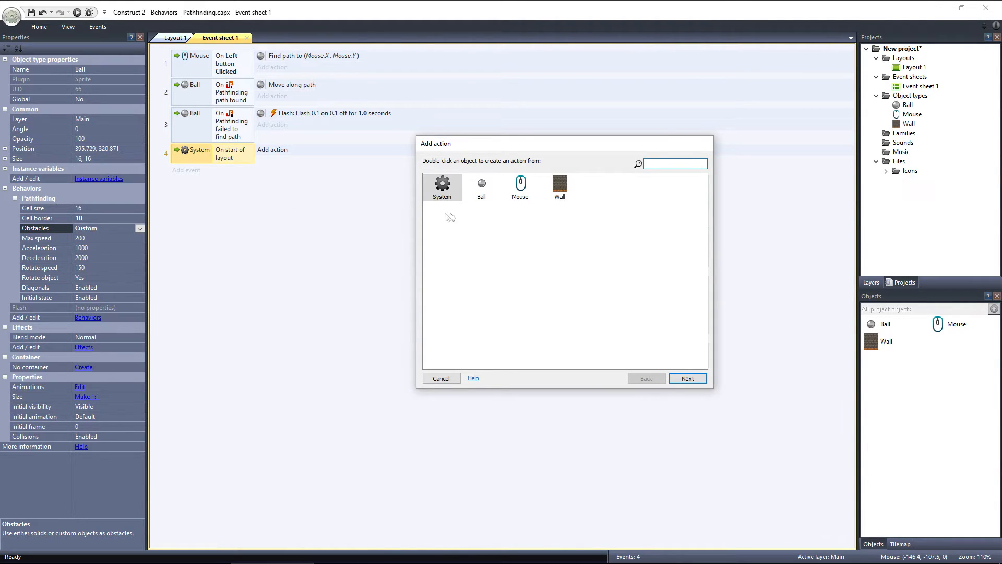
{"action": "double_click", "coordinate": [480, 186]}
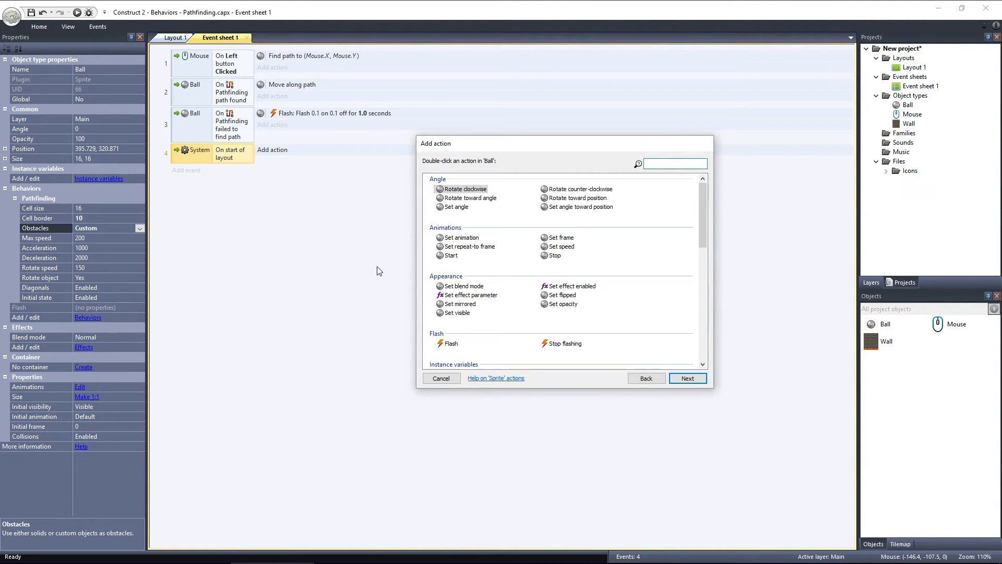
{"action": "scroll", "scroll_direction": "down", "scroll_amount": 3}
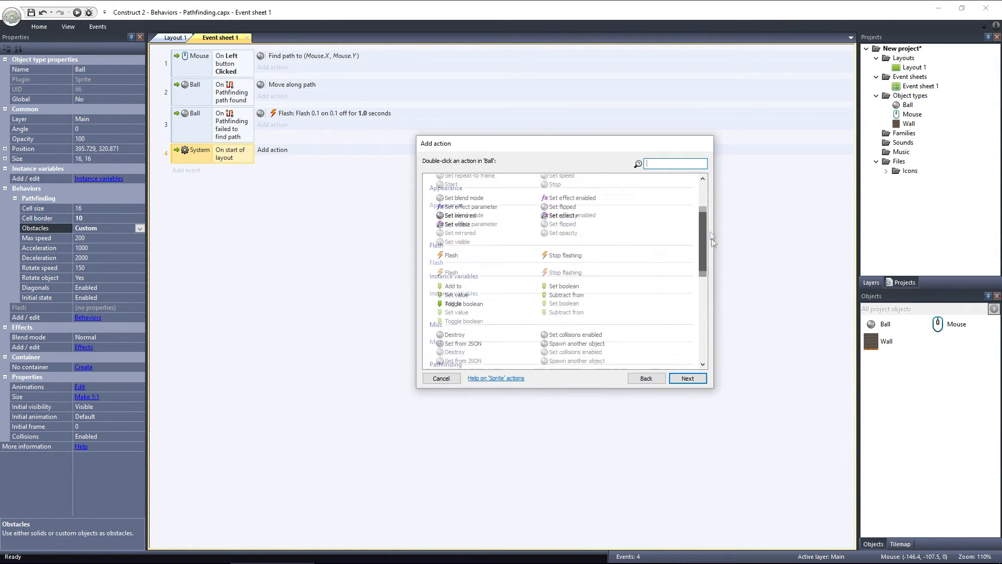
{"action": "scroll", "scroll_direction": "down", "scroll_amount": 3}
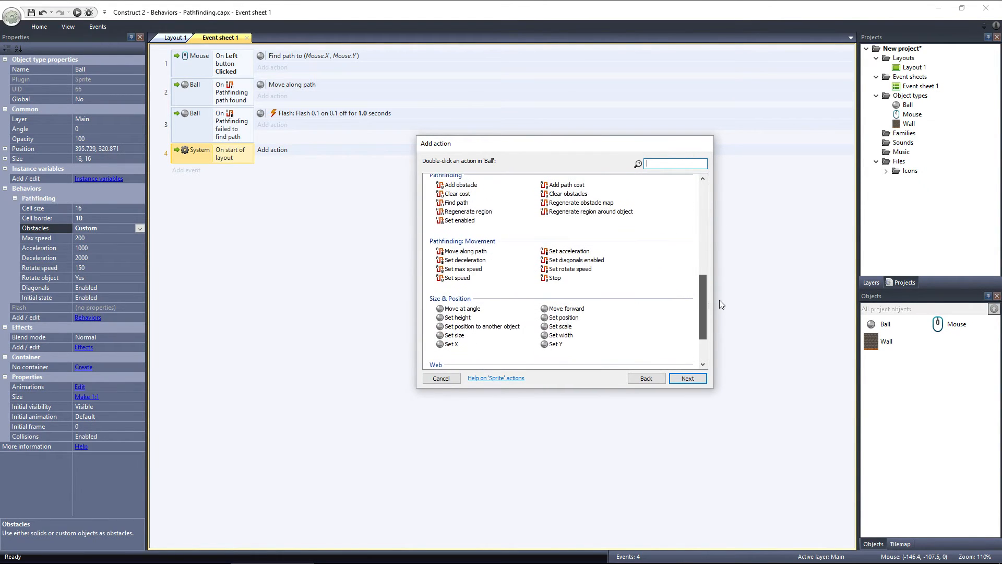
{"action": "mouse_move", "coordinate": [460, 185]}
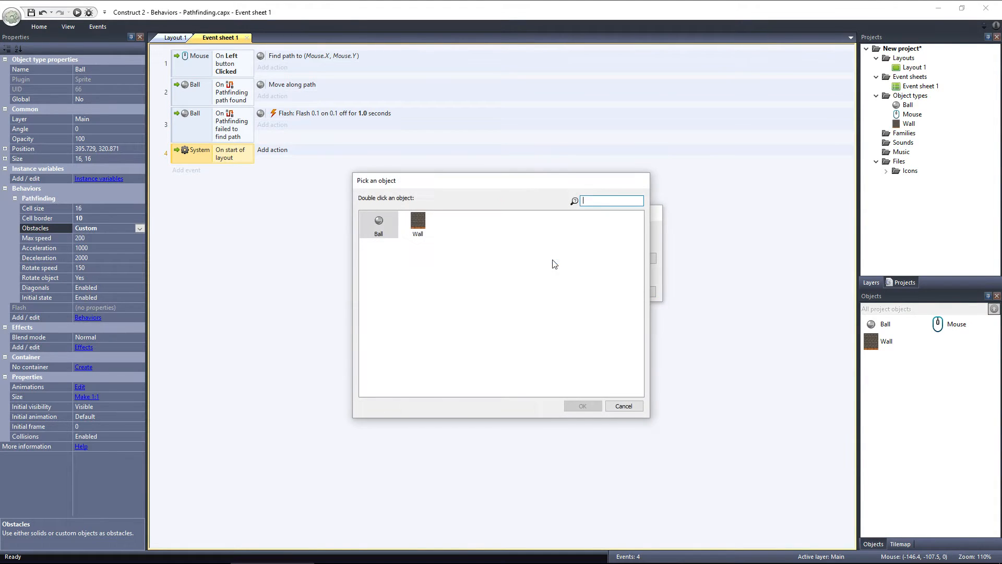
{"action": "double_click", "coordinate": [417, 220]}
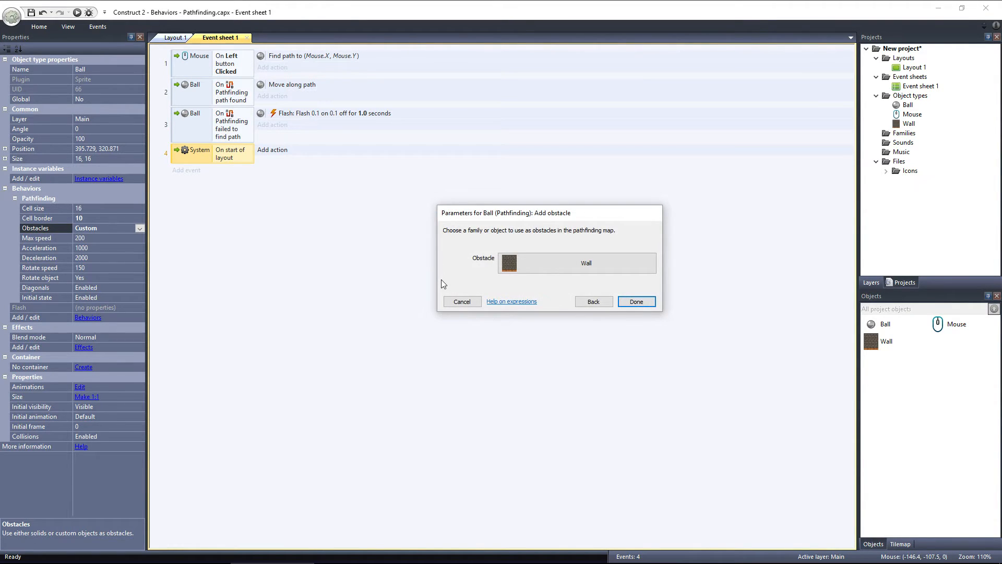
{"action": "left_click", "coordinate": [636, 301]}
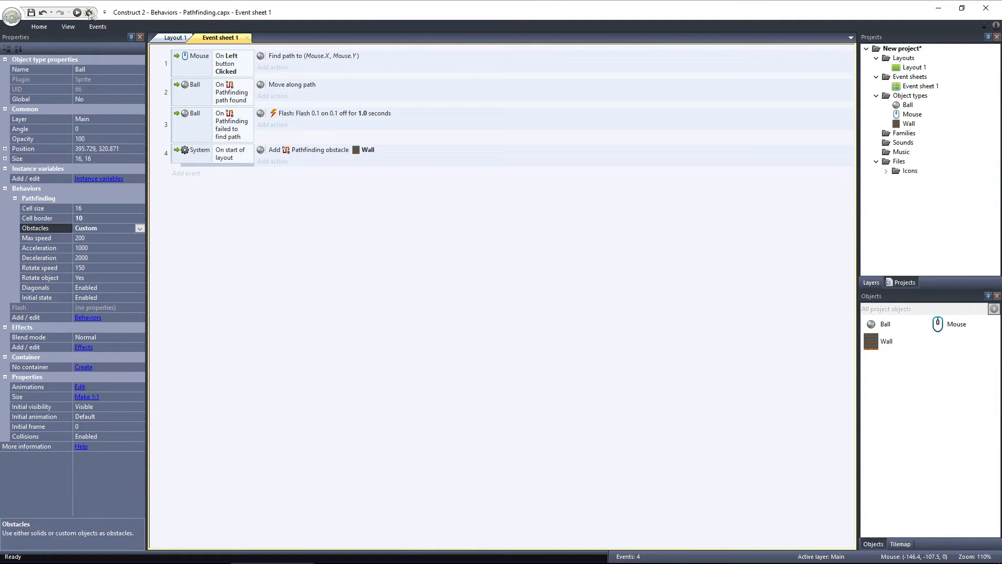
{"action": "left_click", "coordinate": [76, 13]}
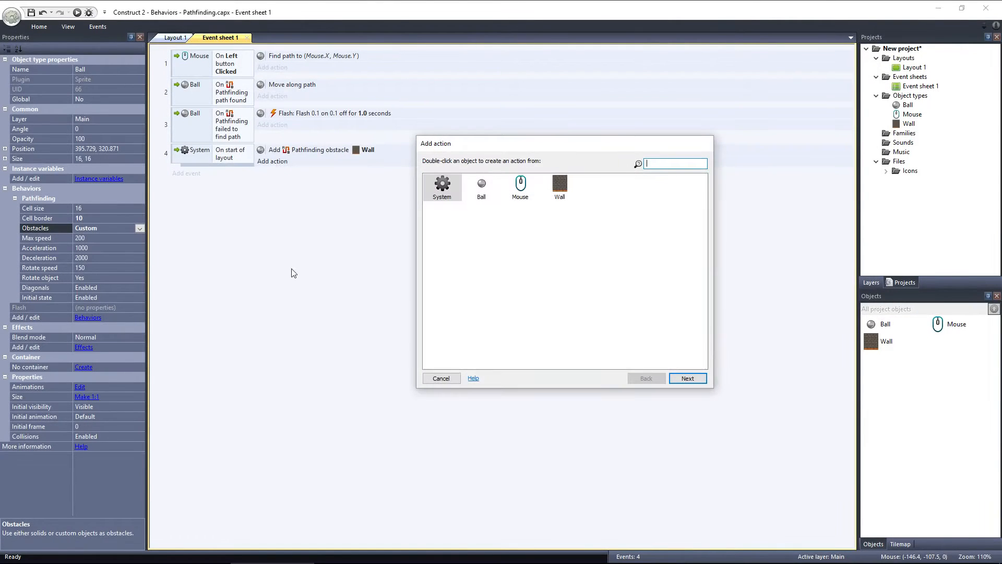
Step: Add a Ball 'Clear obstacles' action, then remove it so only the Wall obstacle action remains
{"action": "double_click", "coordinate": [480, 184]}
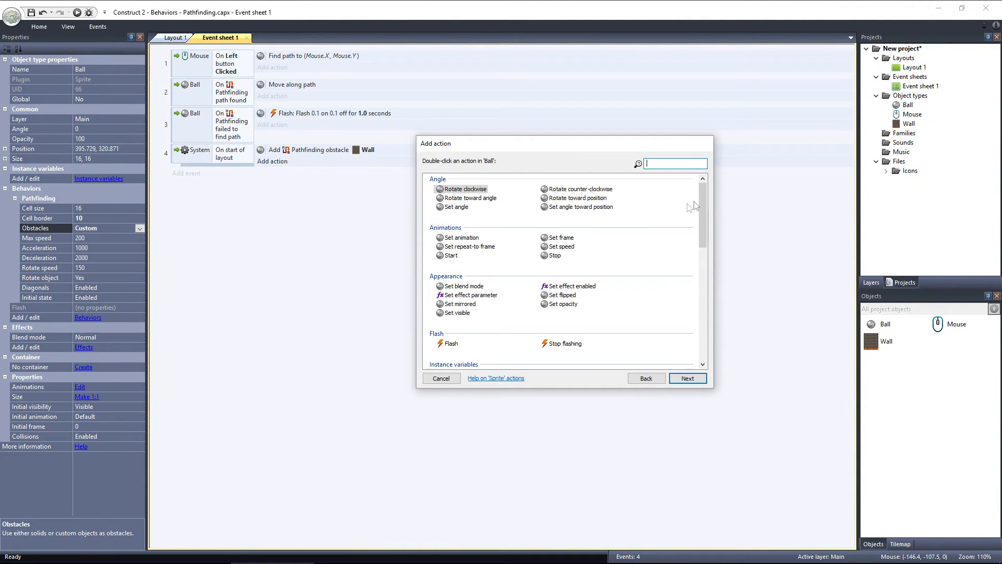
{"action": "scroll", "scroll_direction": "down", "scroll_amount": 3}
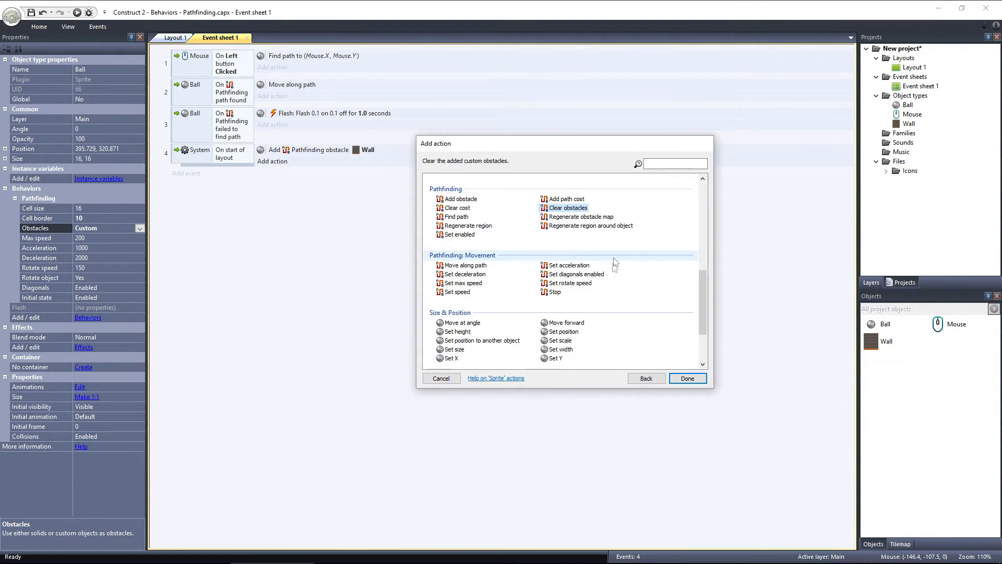
{"action": "left_click", "coordinate": [686, 377]}
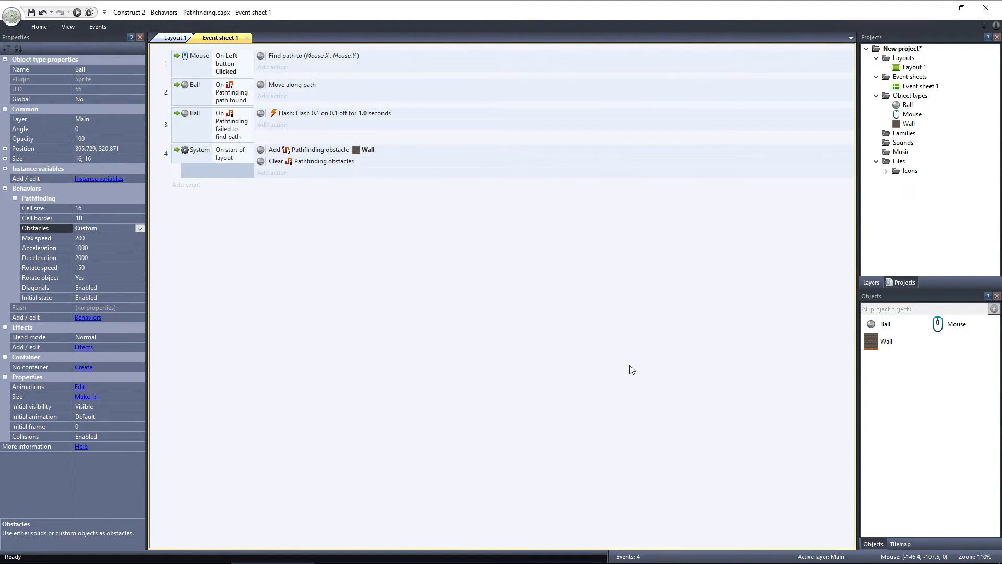
{"action": "left_click", "coordinate": [307, 161]}
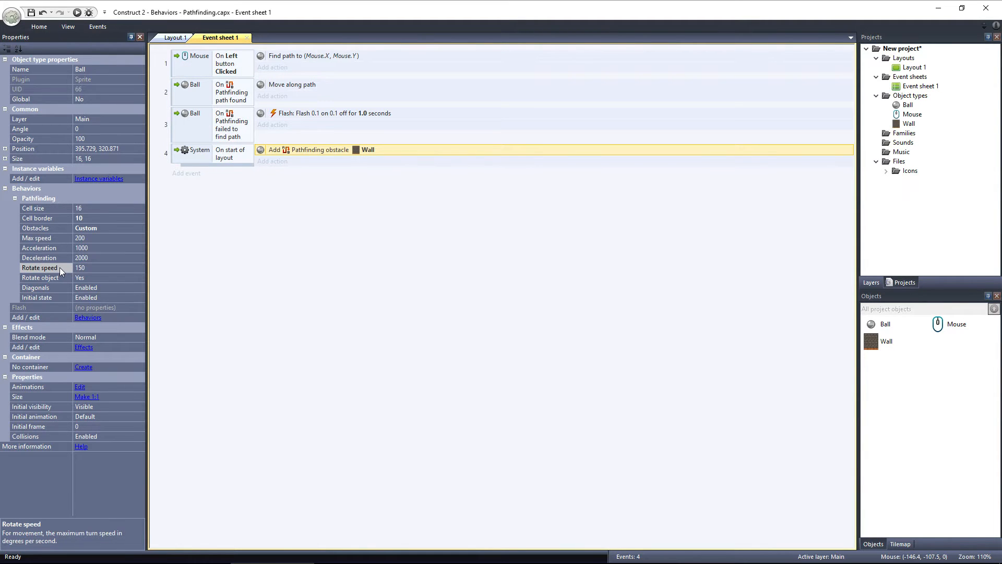
Step: Return to Layout 1 and set the Ball's pathfinding rotate speed to 600
{"action": "left_click", "coordinate": [75, 11]}
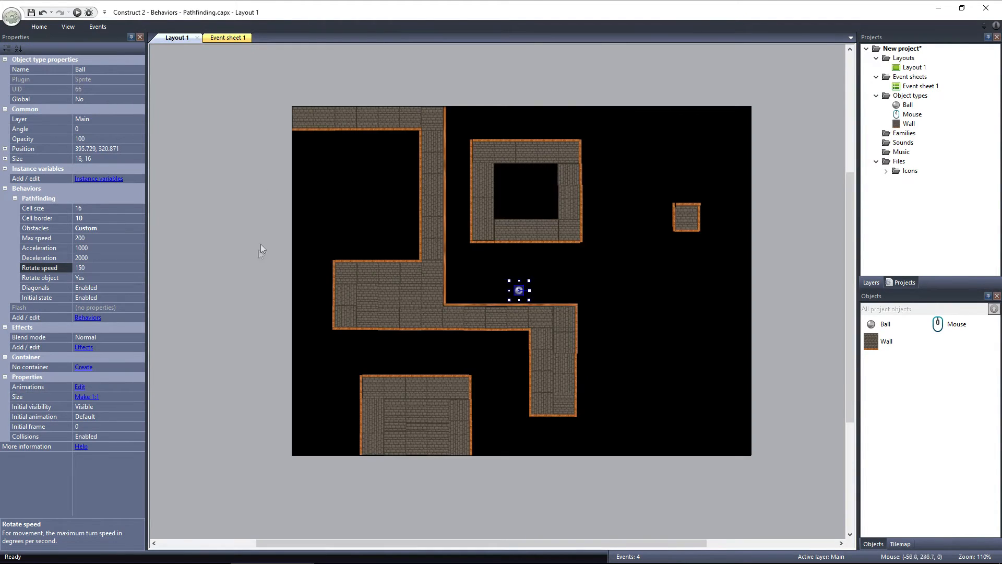
{"action": "mouse_move", "coordinate": [259, 259]}
{"action": "type", "text": "600"}
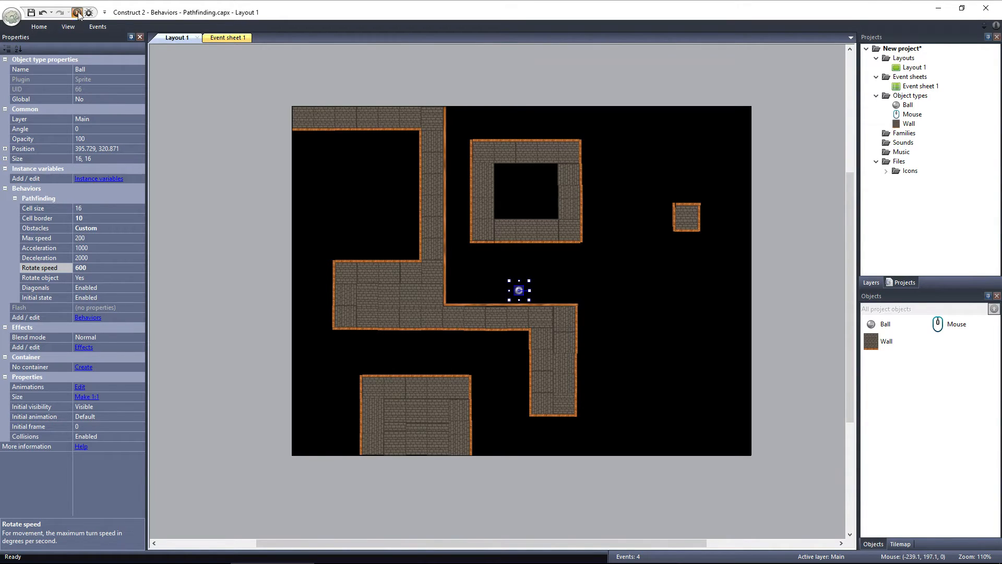
{"action": "left_click", "coordinate": [75, 11]}
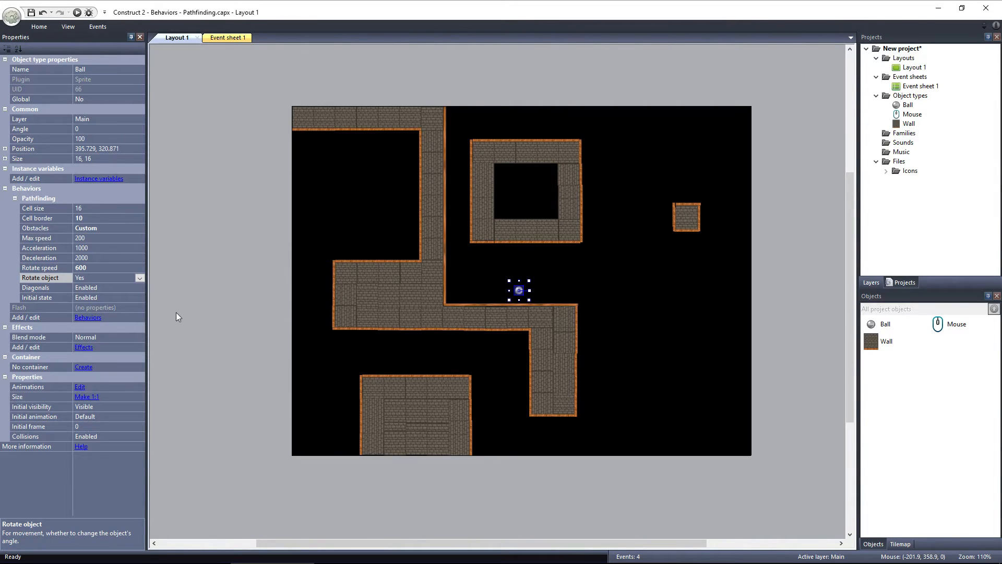
{"action": "mouse_move", "coordinate": [144, 300]}
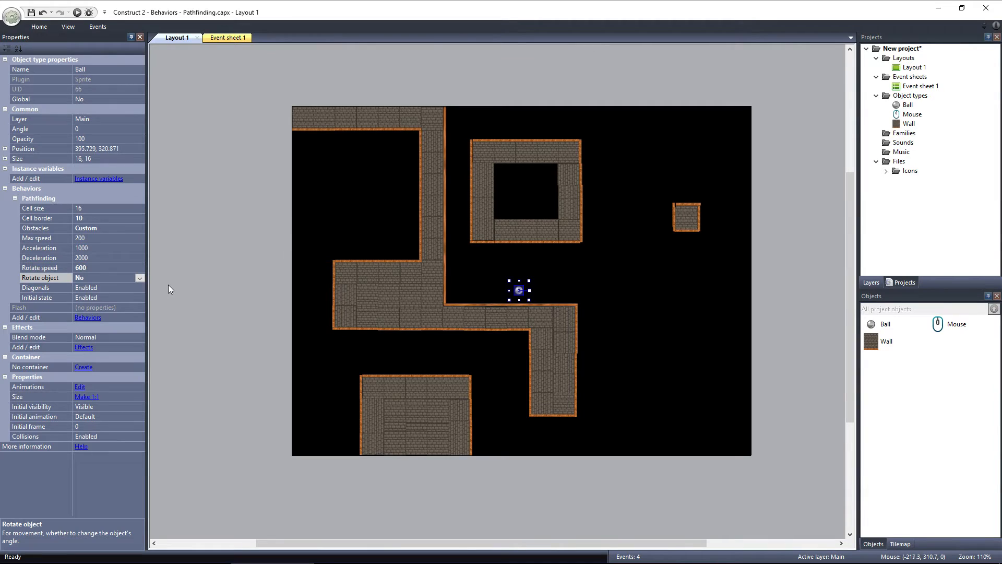
Step: Set the Ball's pathfinding Rotate object property to No
{"action": "left_click", "coordinate": [76, 12]}
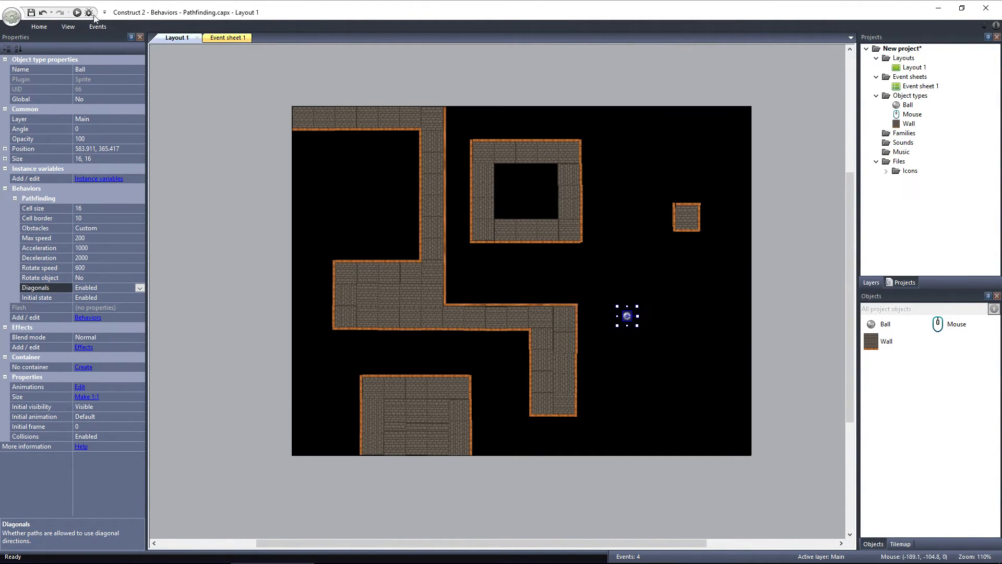
Step: Set the Ball's pathfinding Diagonals property to Disabled
{"action": "left_click", "coordinate": [76, 12]}
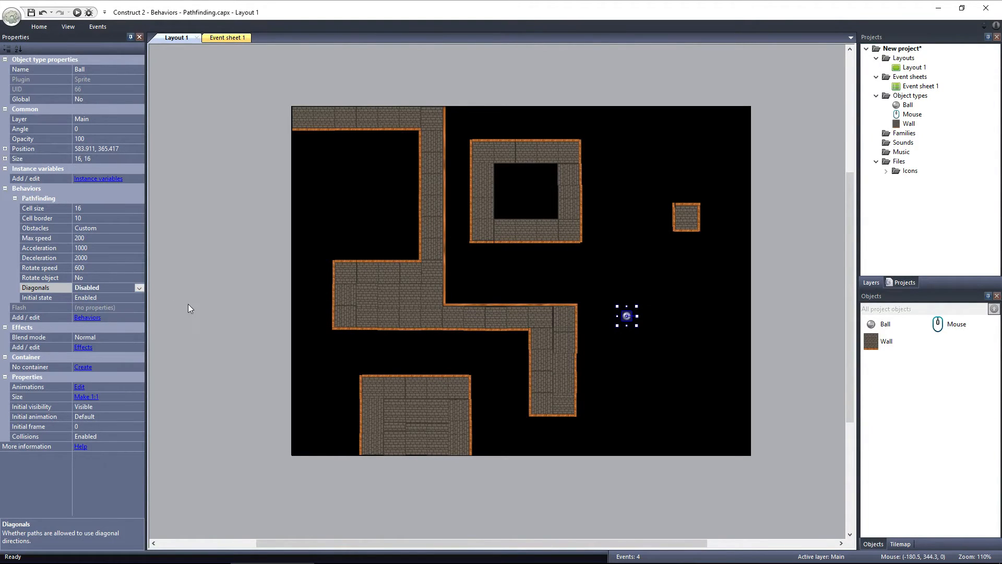
{"action": "left_click", "coordinate": [76, 12]}
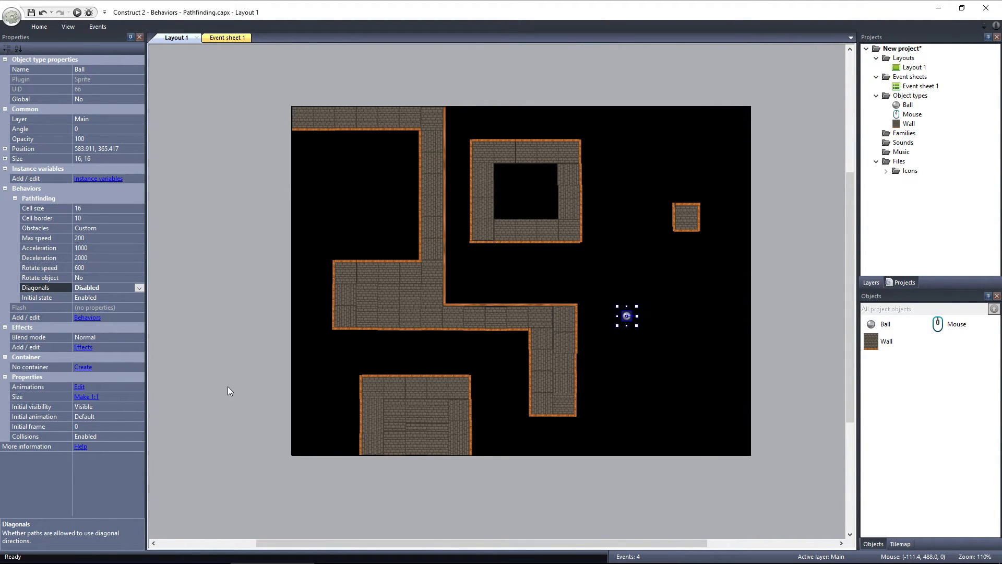
{"action": "mouse_move", "coordinate": [685, 221]}
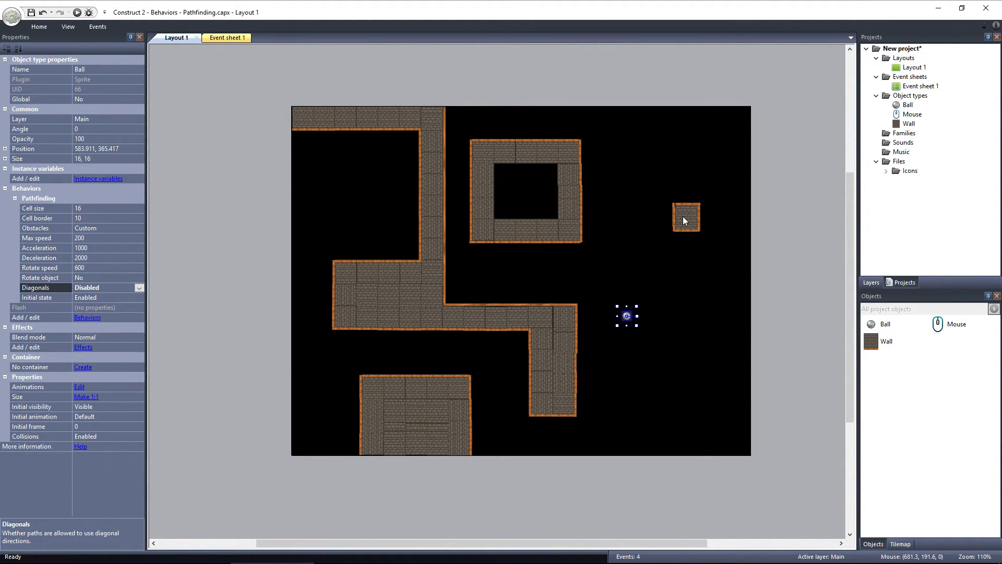
{"action": "mouse_move", "coordinate": [692, 248]}
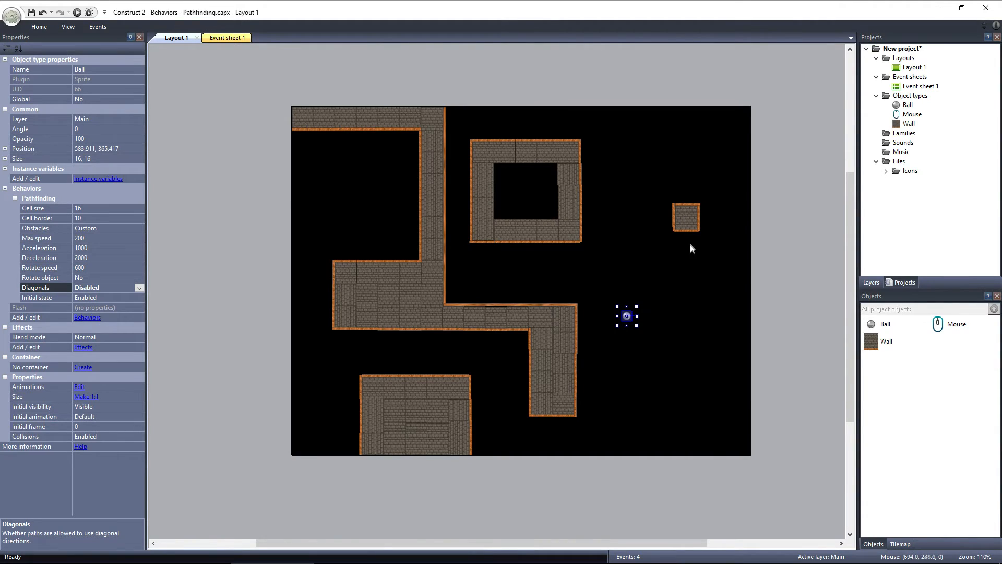
{"action": "mouse_move", "coordinate": [697, 288]}
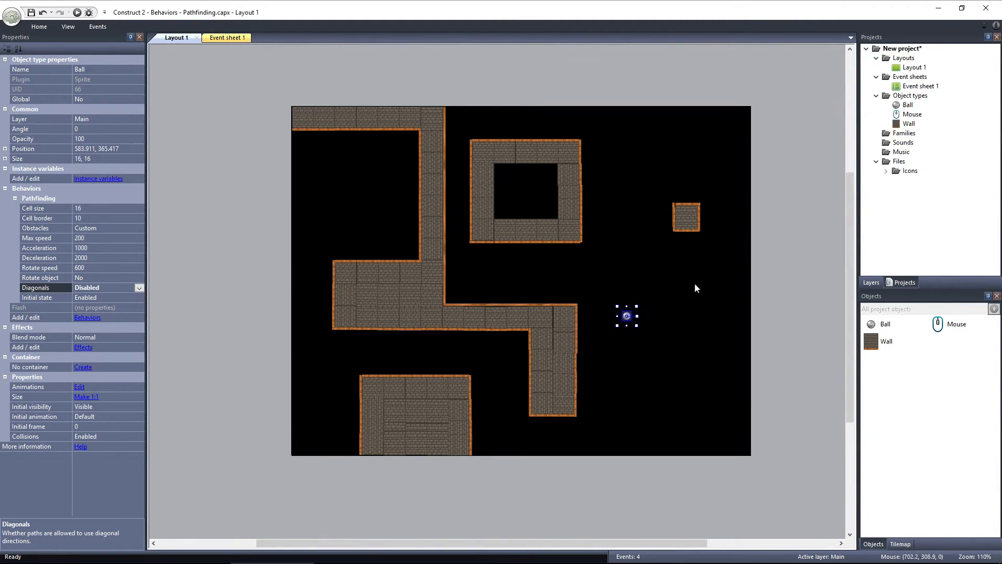
{"action": "mouse_move", "coordinate": [696, 288]}
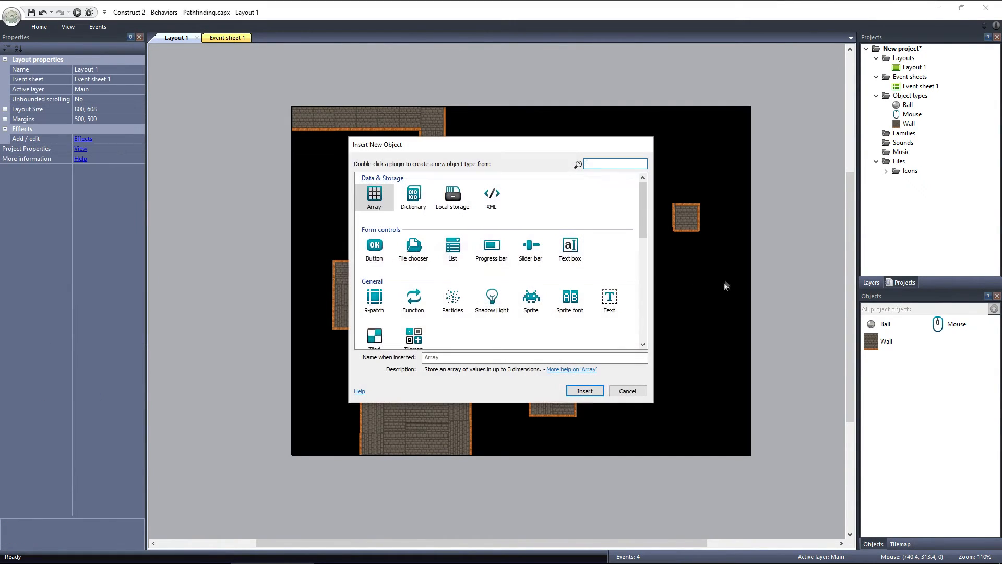
Step: Insert a new Sprite object named rough_terrain, opening its image editor
{"action": "left_click", "coordinate": [530, 301]}
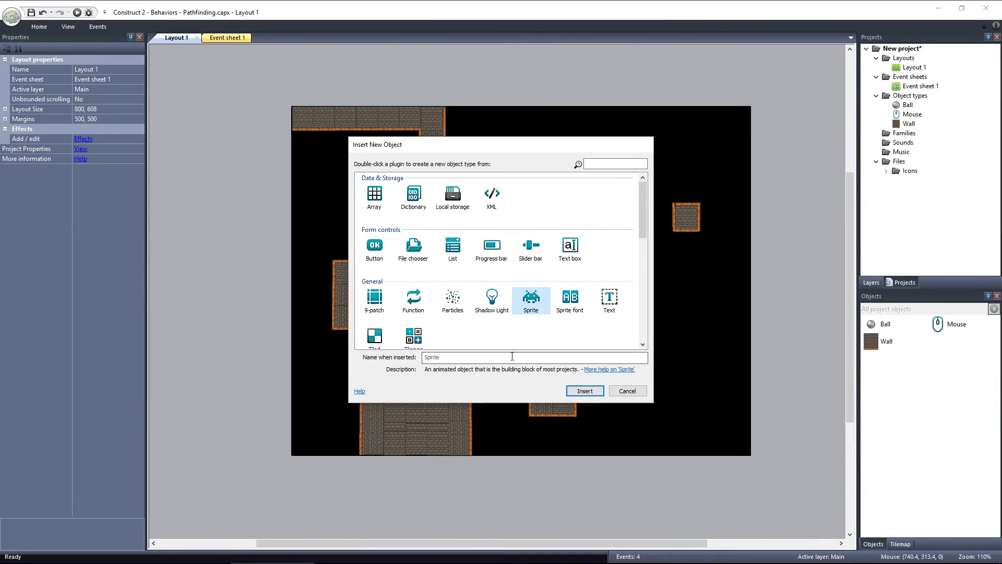
{"action": "type", "text": "rough"}
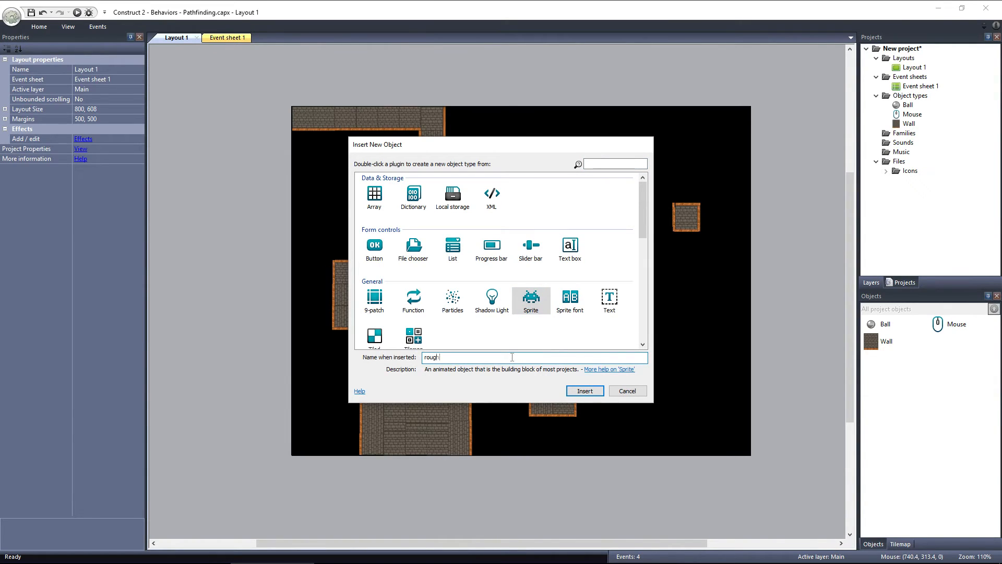
{"action": "type", "text": "_terrain"}
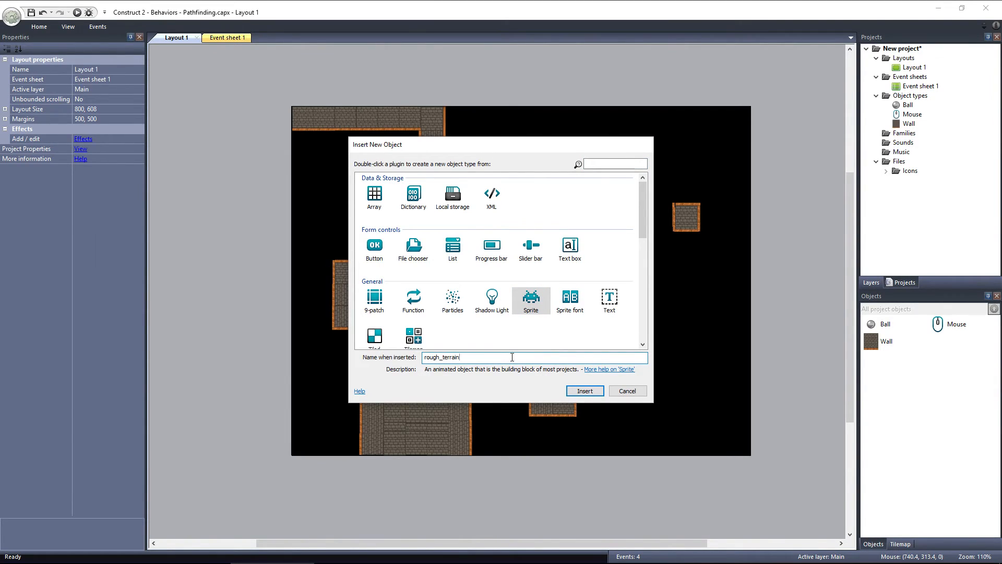
{"action": "left_click", "coordinate": [583, 390]}
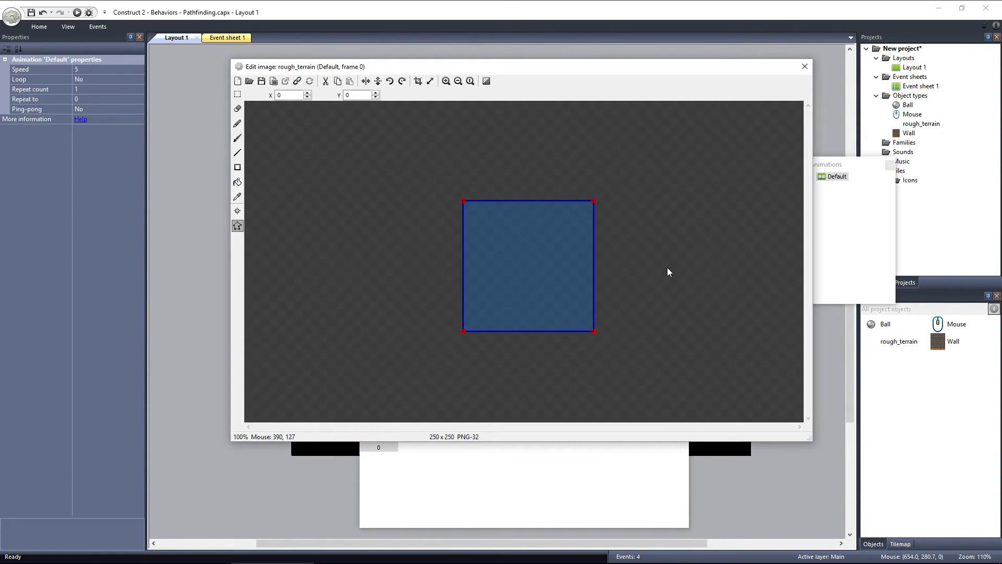
{"action": "mouse_move", "coordinate": [236, 181]}
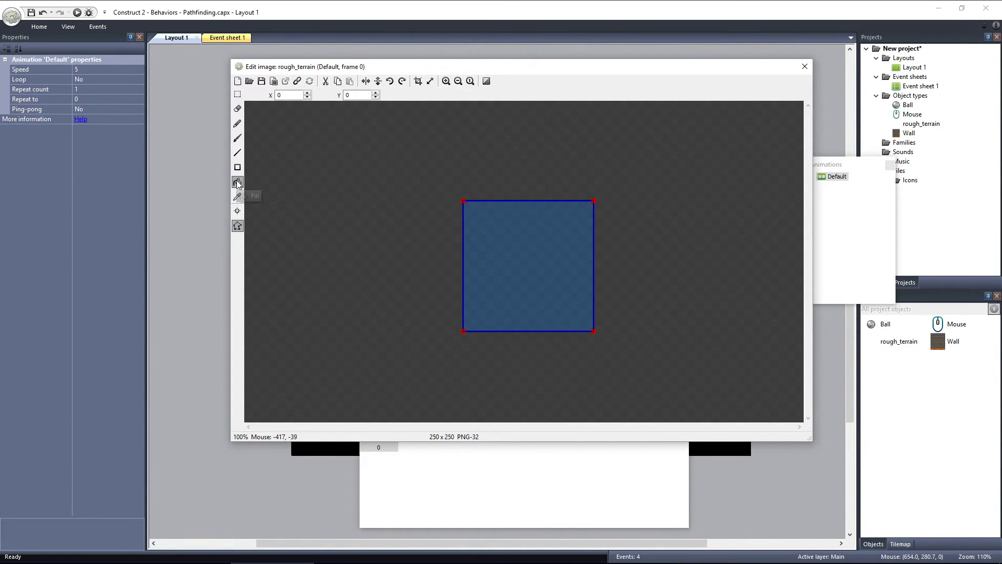
Step: Flood-fill the rough_terrain square with solid bright green
{"action": "left_click", "coordinate": [237, 181]}
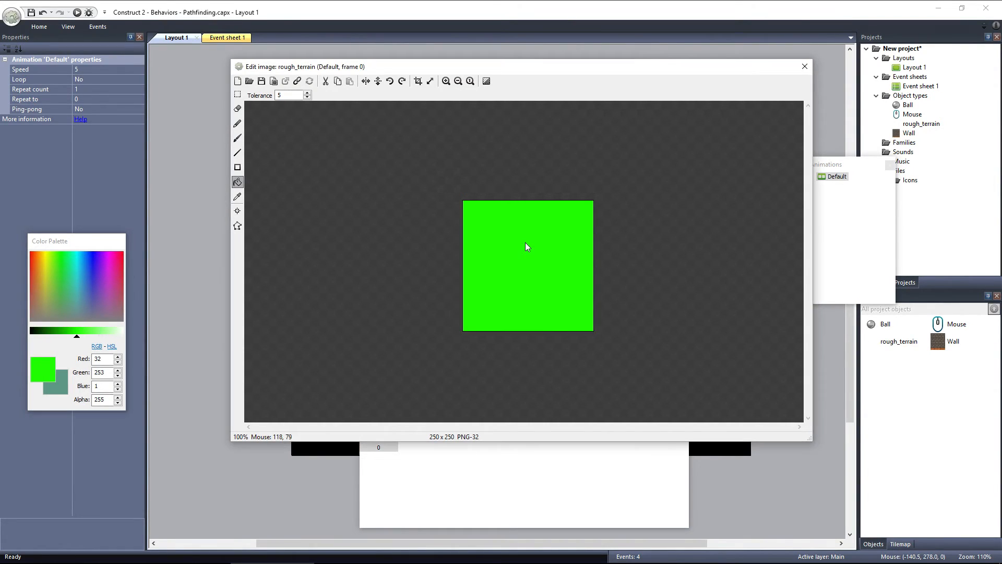
{"action": "left_click", "coordinate": [803, 67]}
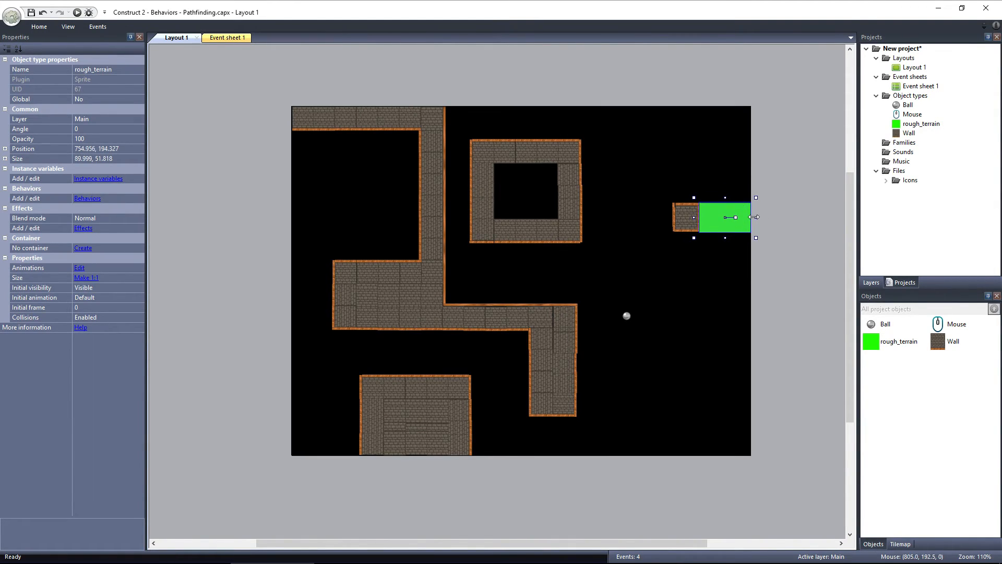
{"action": "mouse_move", "coordinate": [795, 230]}
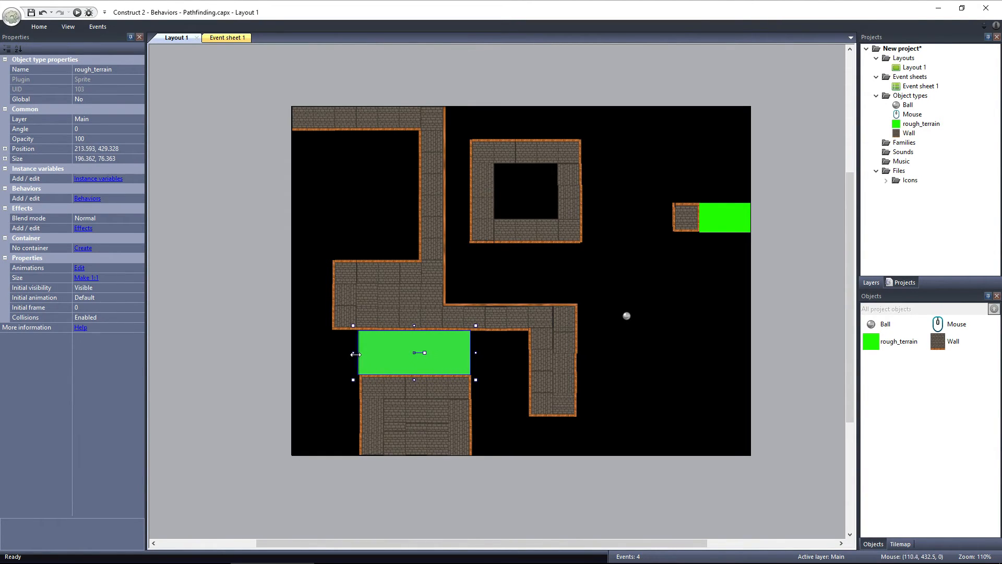
Step: Deselect the resized rough_terrain patch above the bottom brick block
{"action": "left_click", "coordinate": [648, 400]}
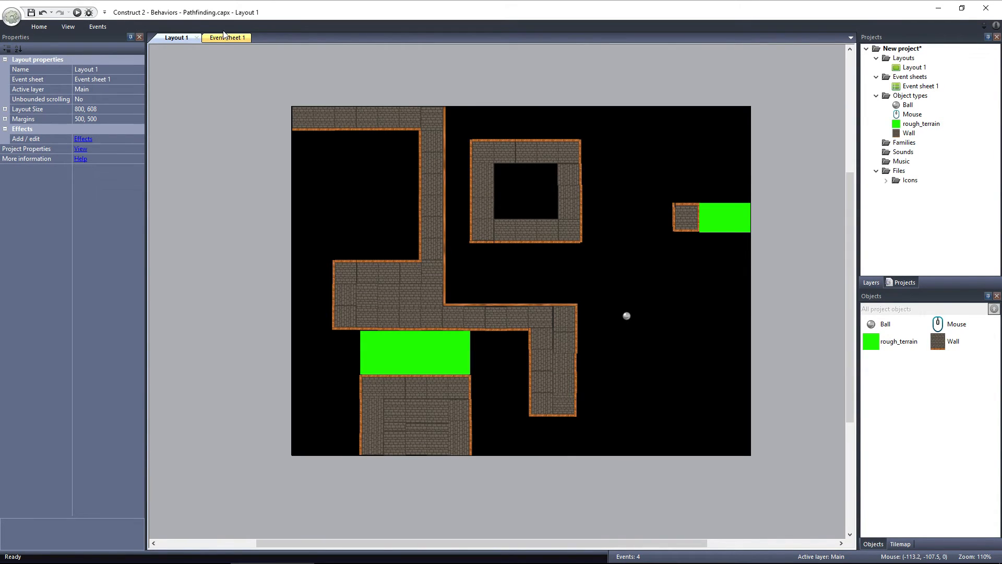
Step: Add a start-of-layout action giving the Ball a pathfinding path cost of 50 for rough_terrain
{"action": "left_click", "coordinate": [221, 37]}
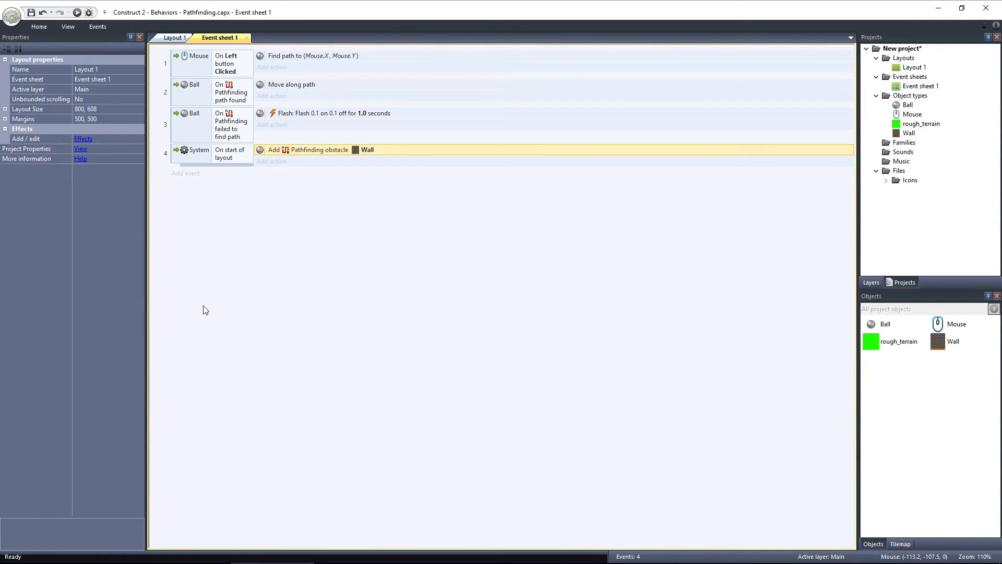
{"action": "left_click", "coordinate": [271, 161]}
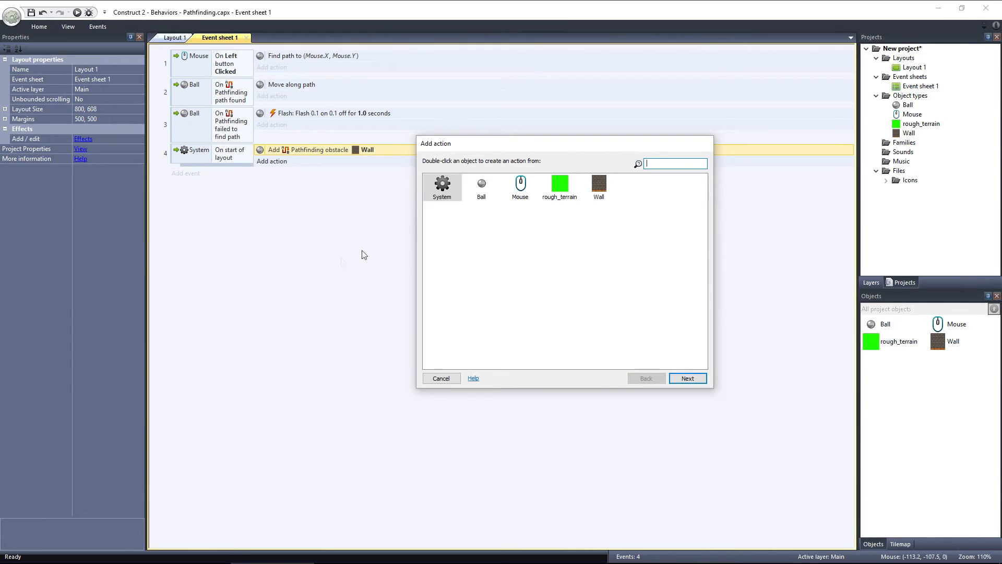
{"action": "double_click", "coordinate": [480, 186]}
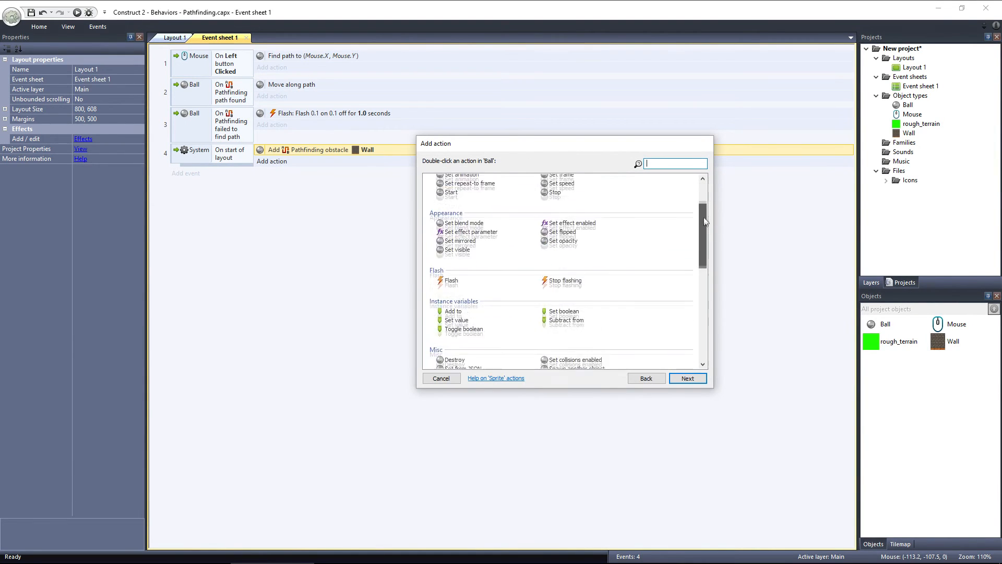
{"action": "scroll", "scroll_direction": "up", "scroll_amount": 3}
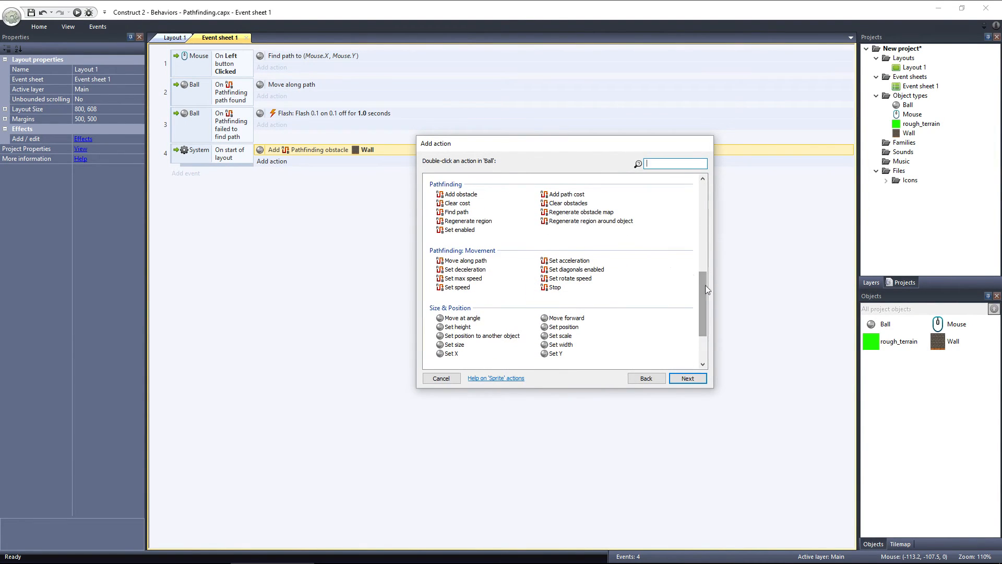
{"action": "double_click", "coordinate": [565, 194]}
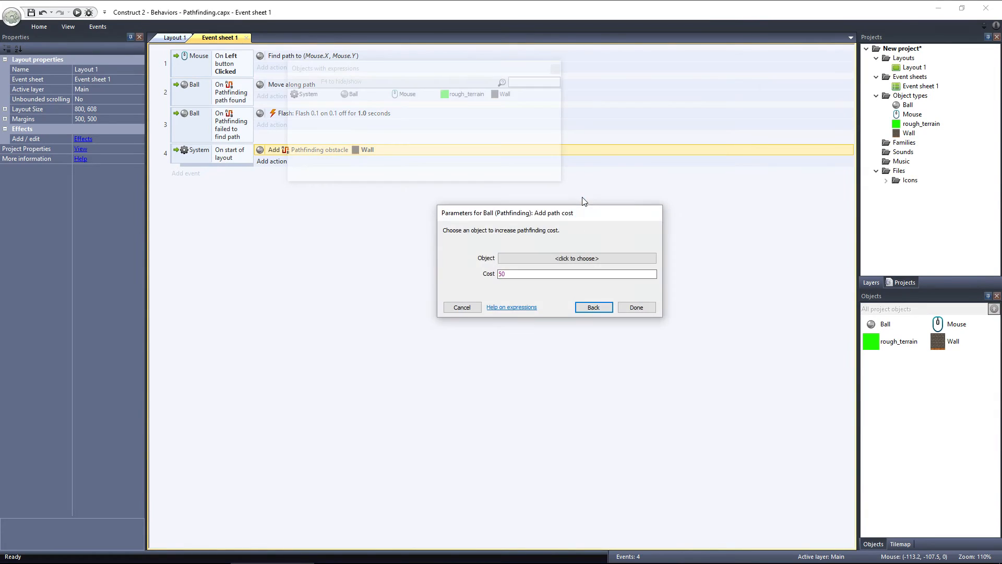
{"action": "left_click", "coordinate": [575, 258]}
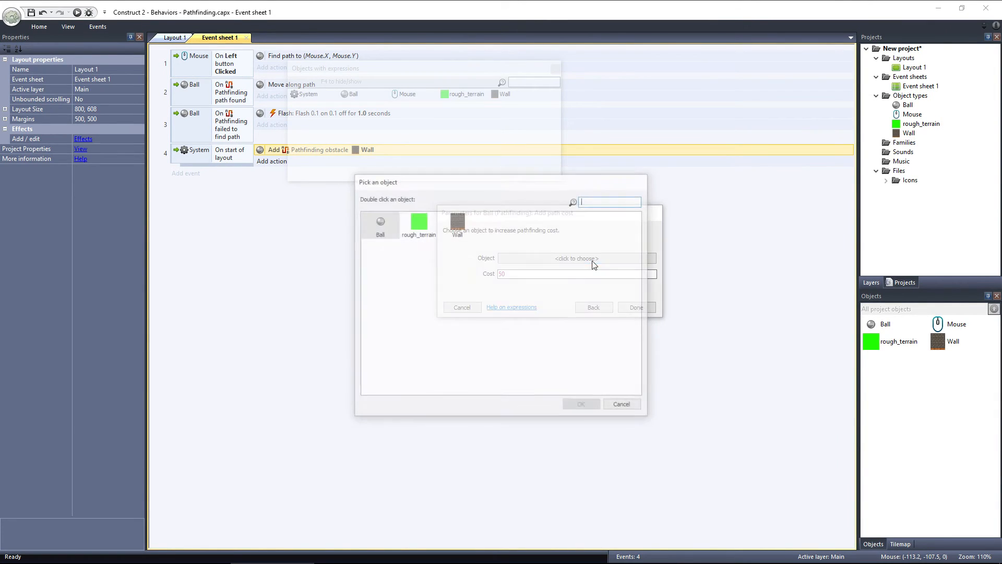
{"action": "double_click", "coordinate": [417, 220]}
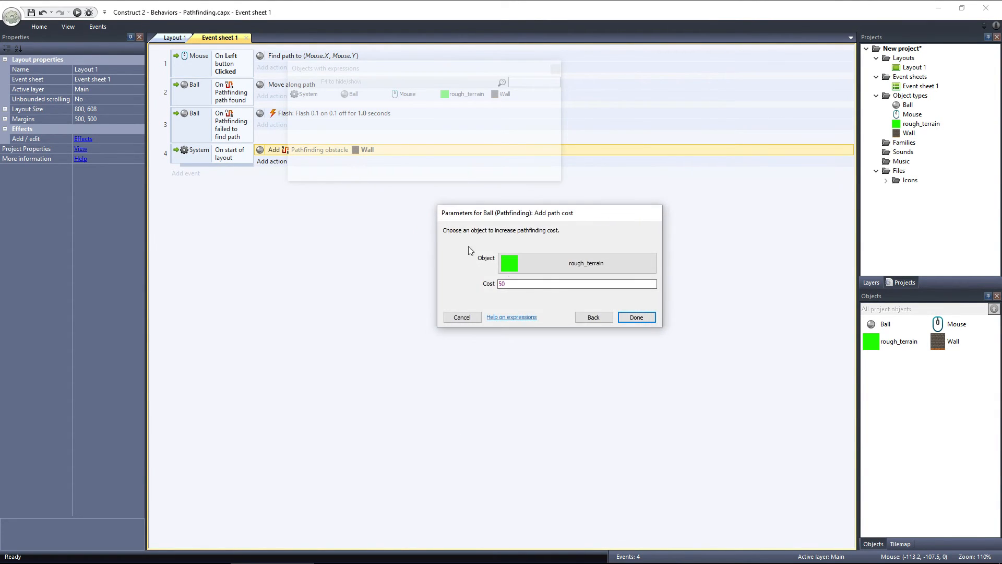
{"action": "left_click", "coordinate": [635, 318]}
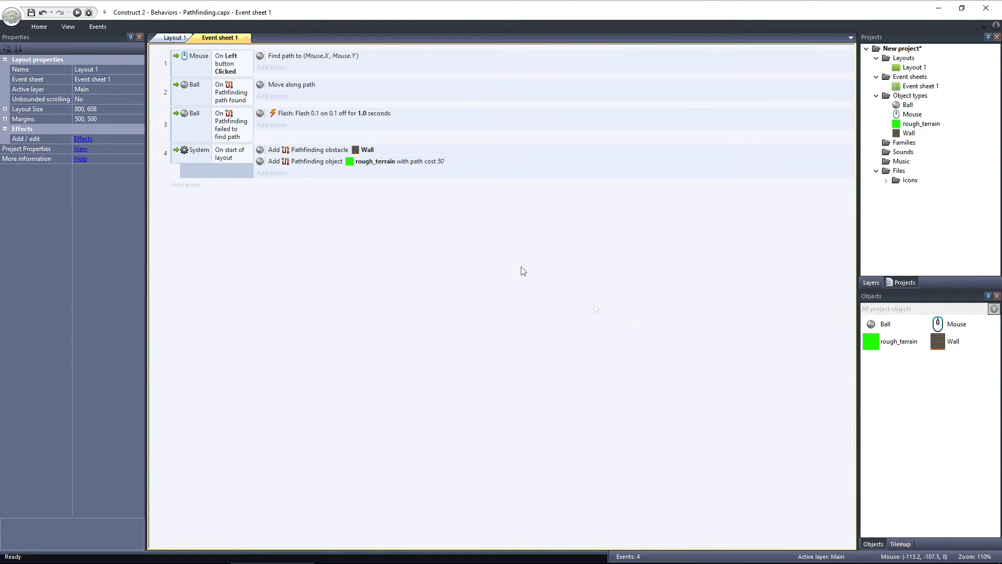
Step: Move the Ball beside the lower green patch and run the layout preview in the browser
{"action": "left_click", "coordinate": [174, 37]}
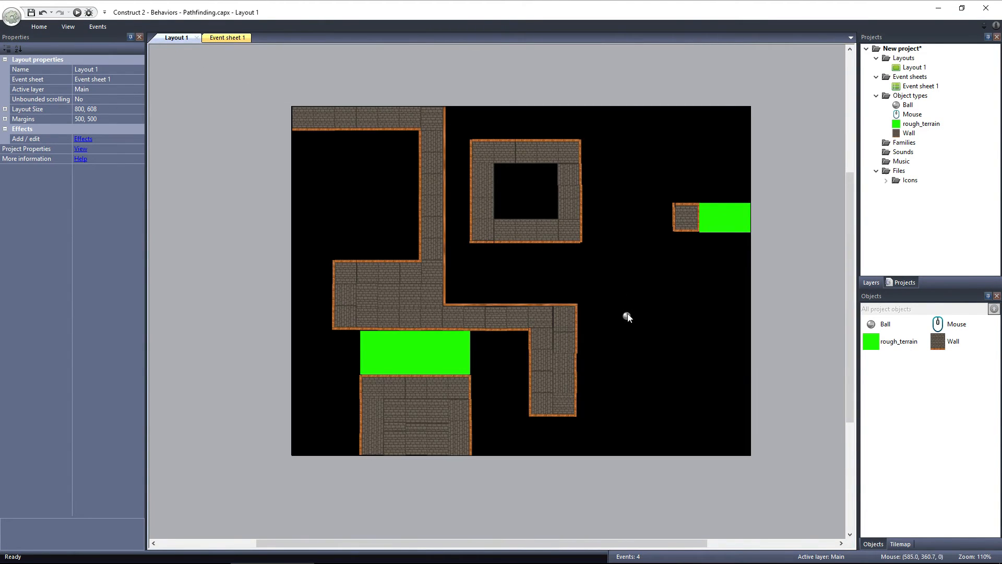
{"action": "left_click", "coordinate": [497, 352]}
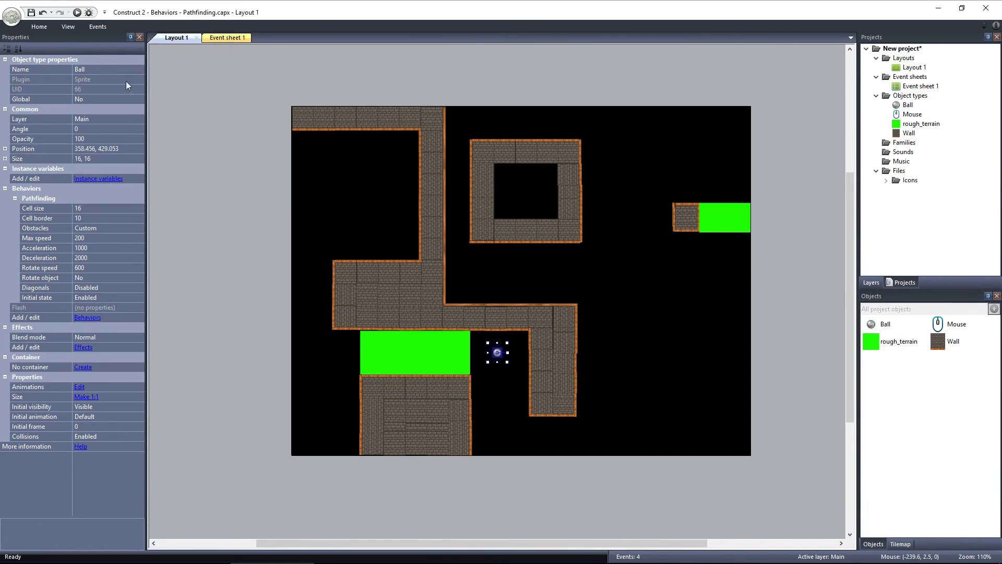
{"action": "left_click", "coordinate": [76, 12]}
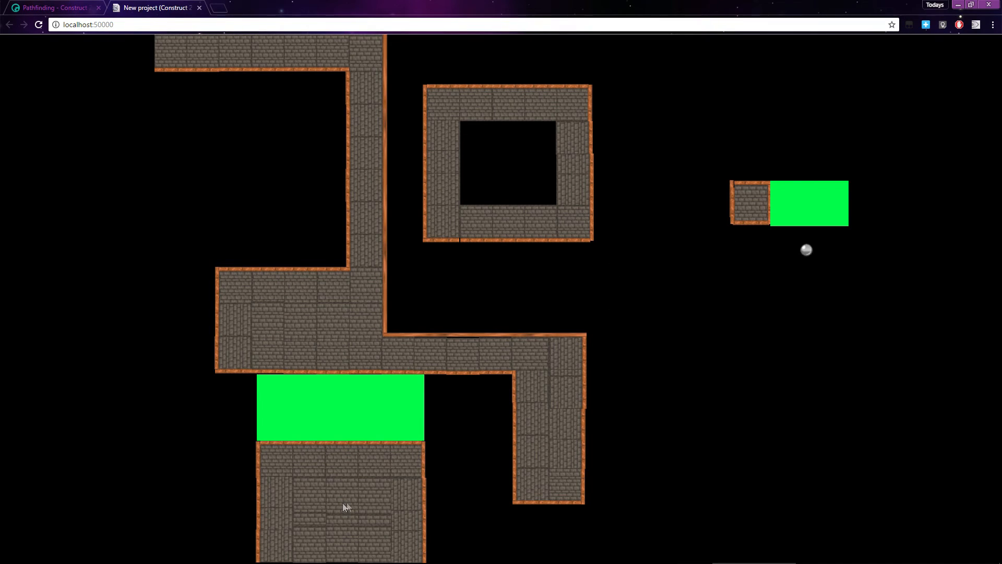
{"action": "mouse_move", "coordinate": [810, 165]}
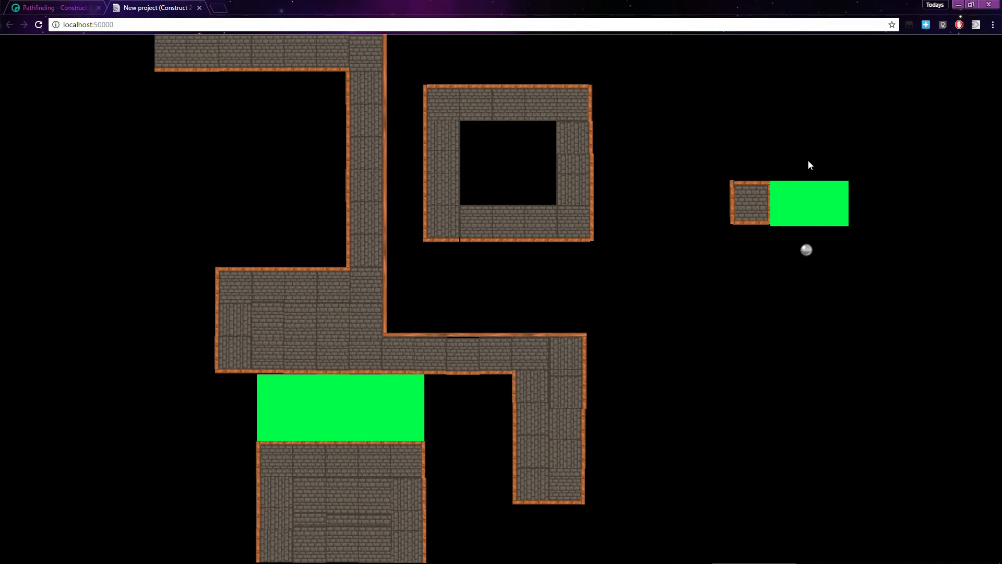
{"action": "mouse_move", "coordinate": [804, 142]}
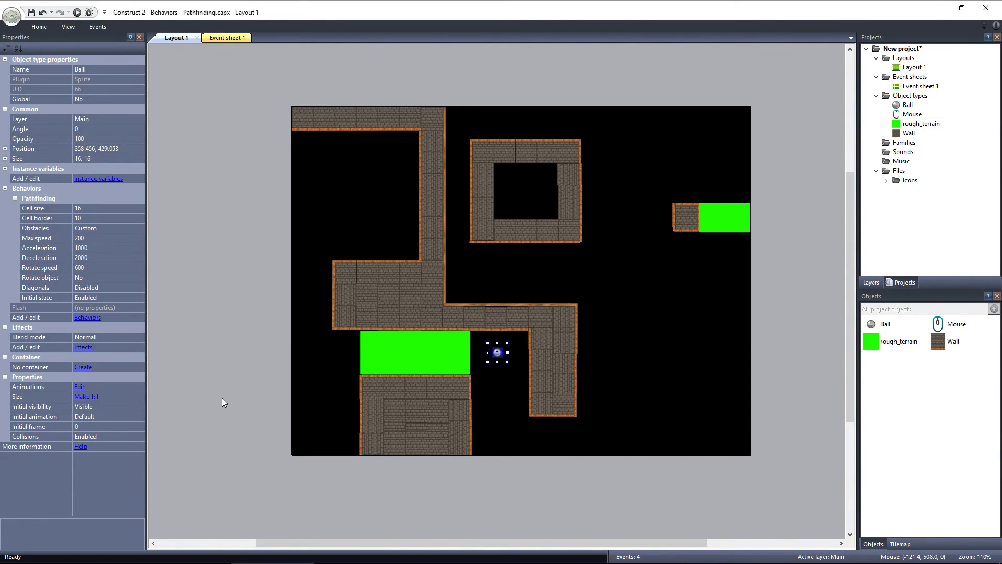
Step: Send the lower rough_terrain patch to the bottom of its layer via Z Order
{"action": "right_click", "coordinate": [414, 353]}
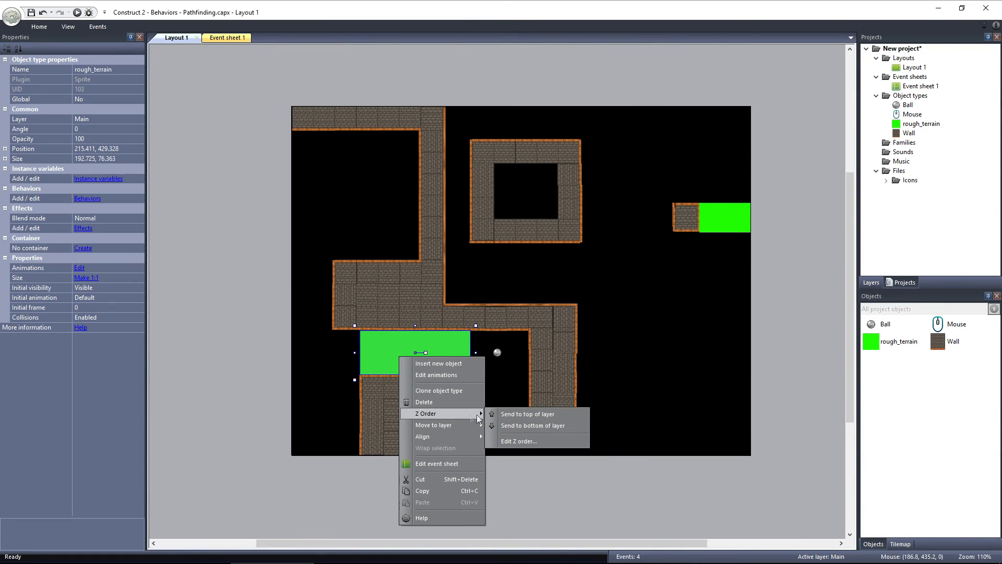
{"action": "left_click", "coordinate": [506, 398]}
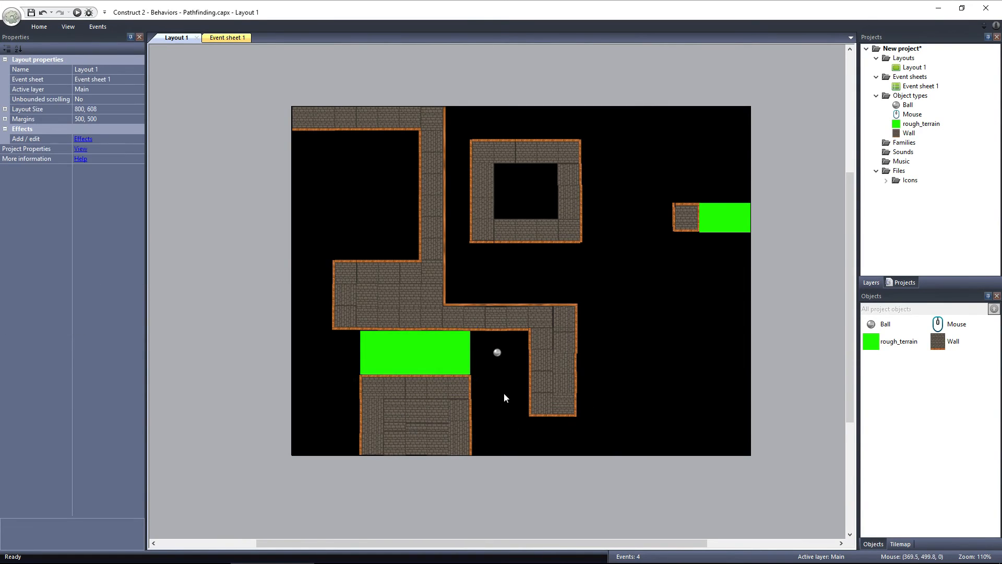
{"action": "left_click", "coordinate": [221, 38]}
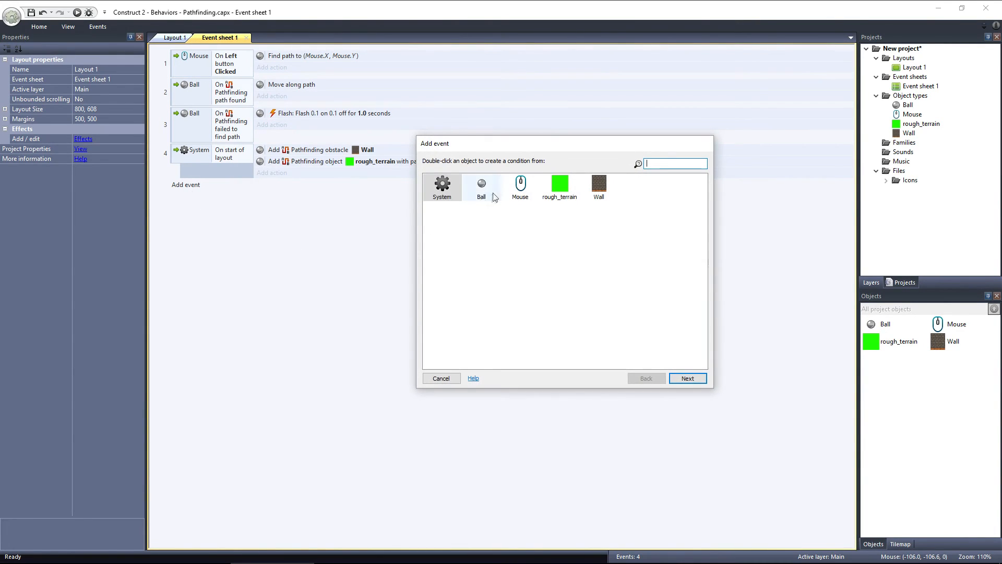
Step: Create event 5 with the condition Ball 'Is overlapping rough_terrain'
{"action": "double_click", "coordinate": [480, 186]}
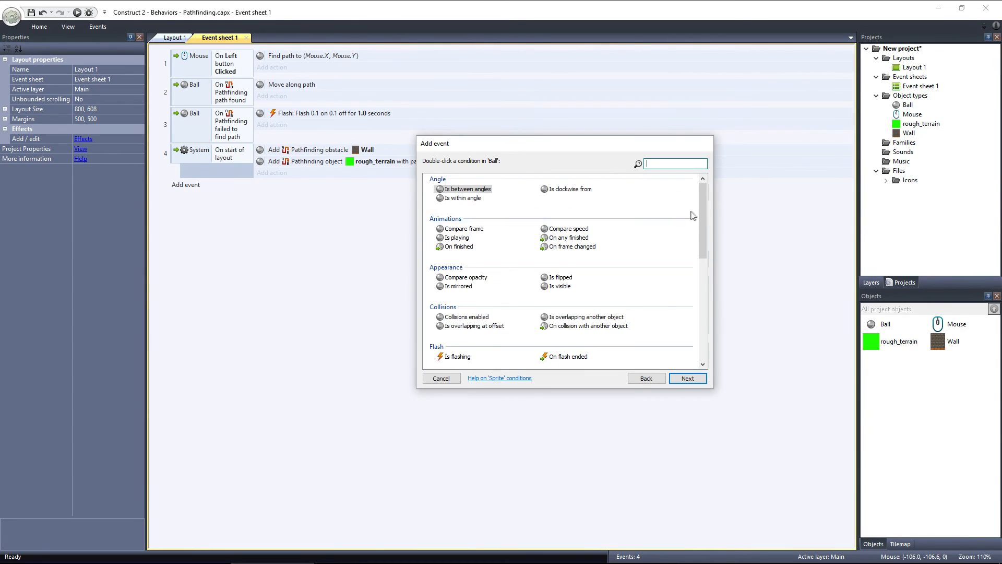
{"action": "scroll", "scroll_direction": "down", "scroll_amount": 3}
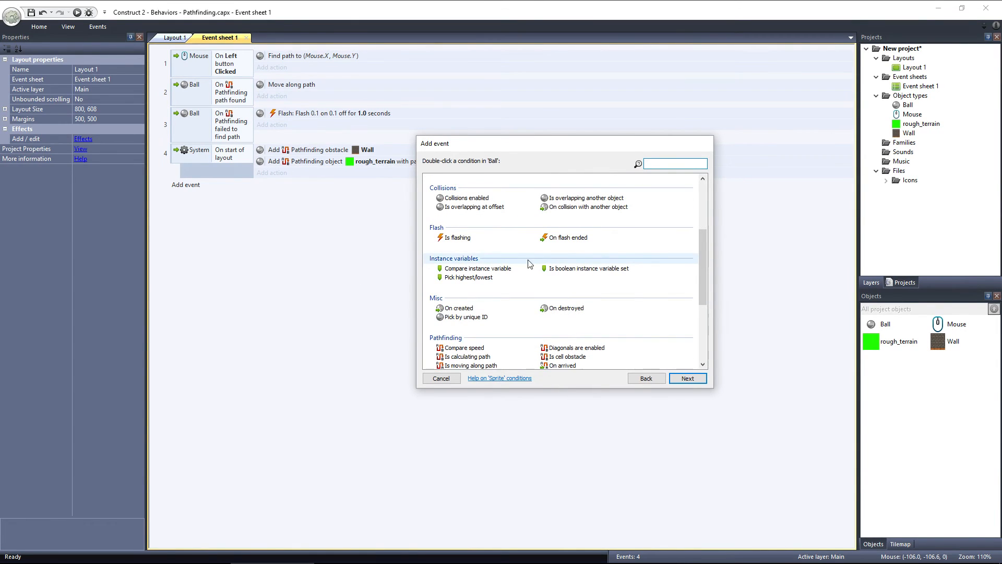
{"action": "mouse_move", "coordinate": [563, 202]}
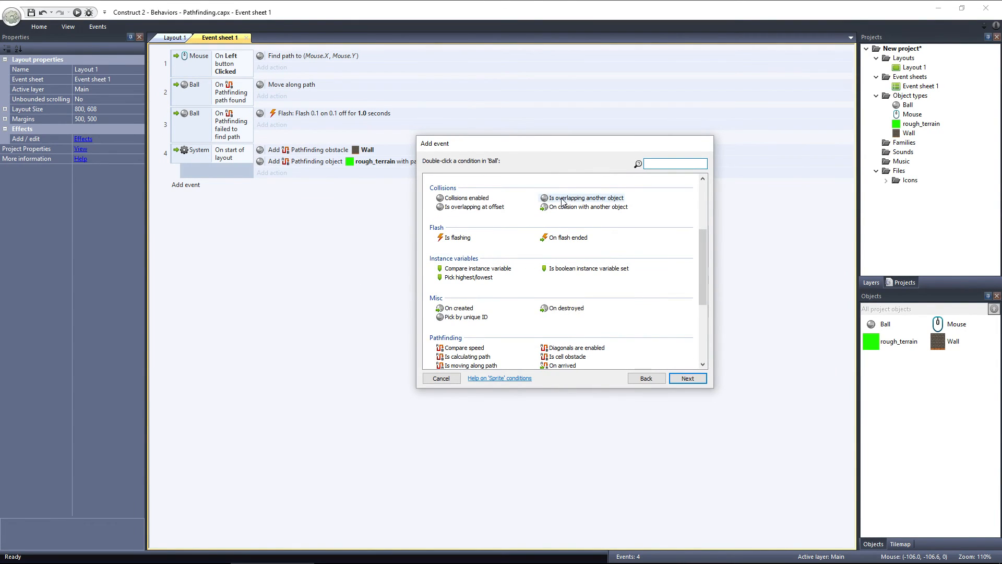
{"action": "double_click", "coordinate": [586, 198]}
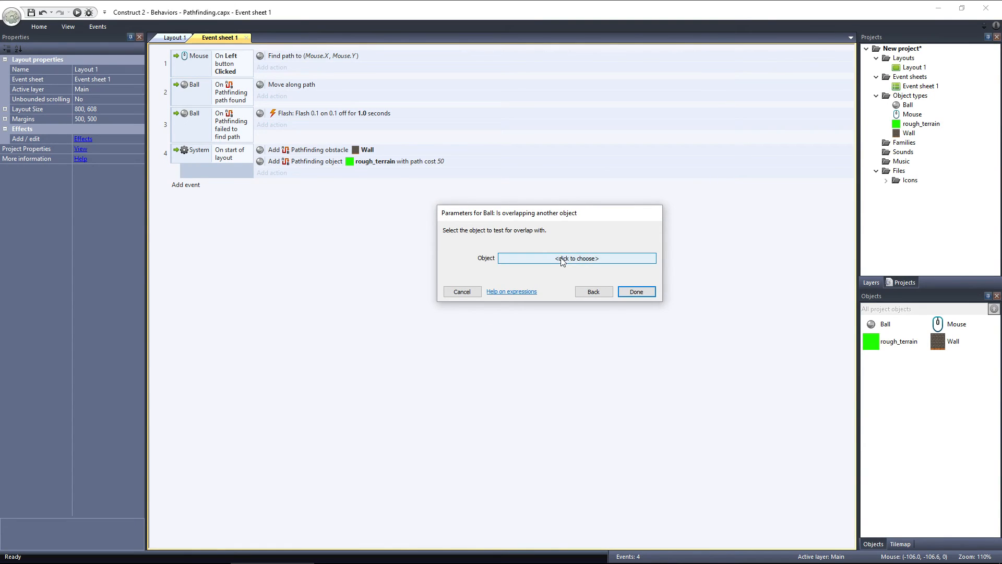
{"action": "left_click", "coordinate": [576, 258]}
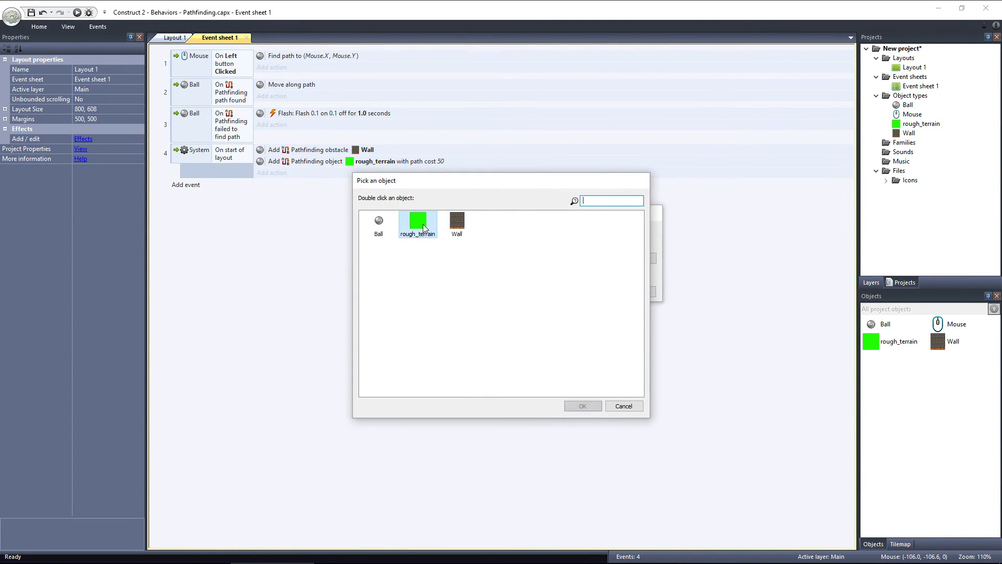
{"action": "double_click", "coordinate": [418, 221]}
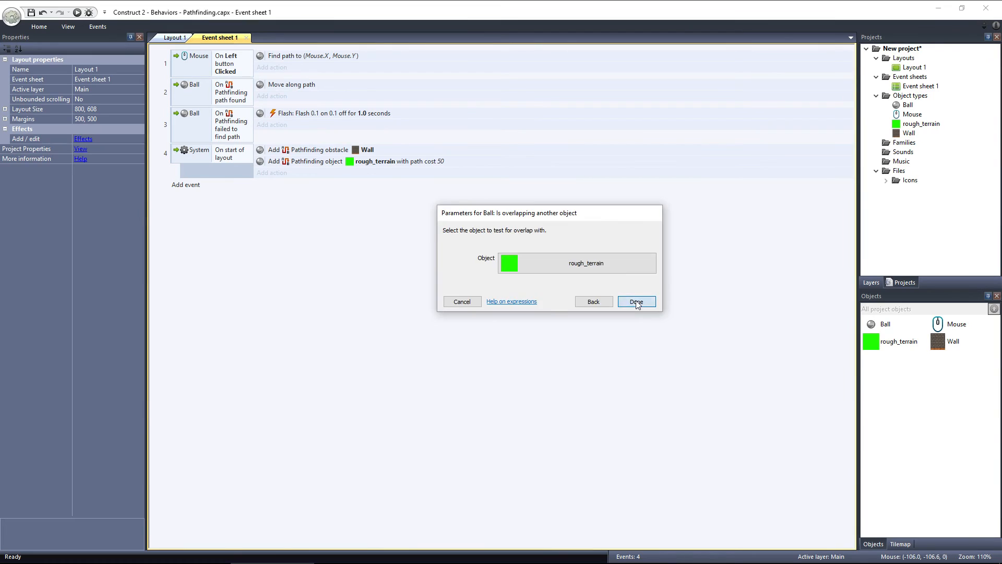
{"action": "left_click", "coordinate": [635, 301]}
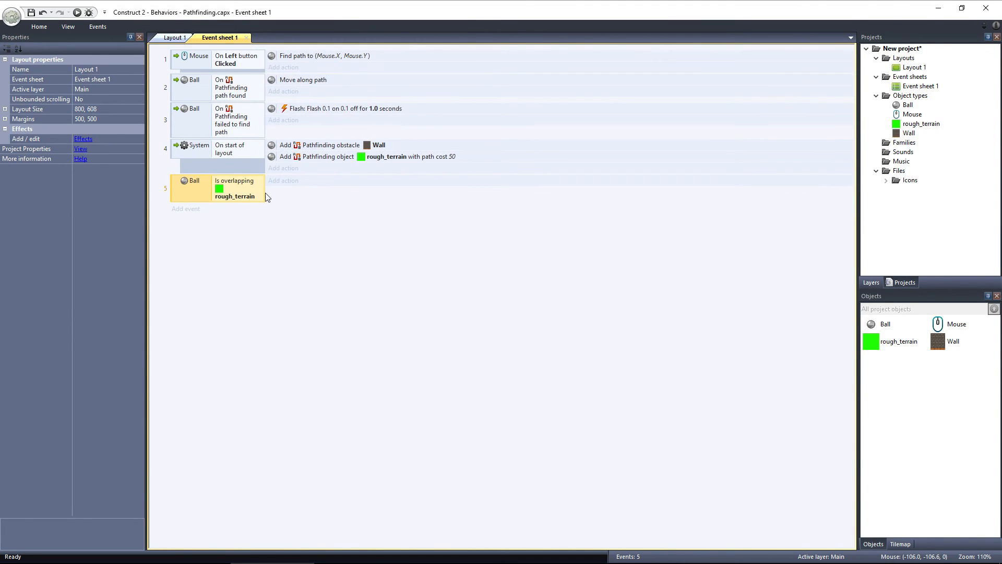
Step: Give event 5 a Ball Pathfinding 'Set max speed' action with speed 50
{"action": "left_click", "coordinate": [283, 181]}
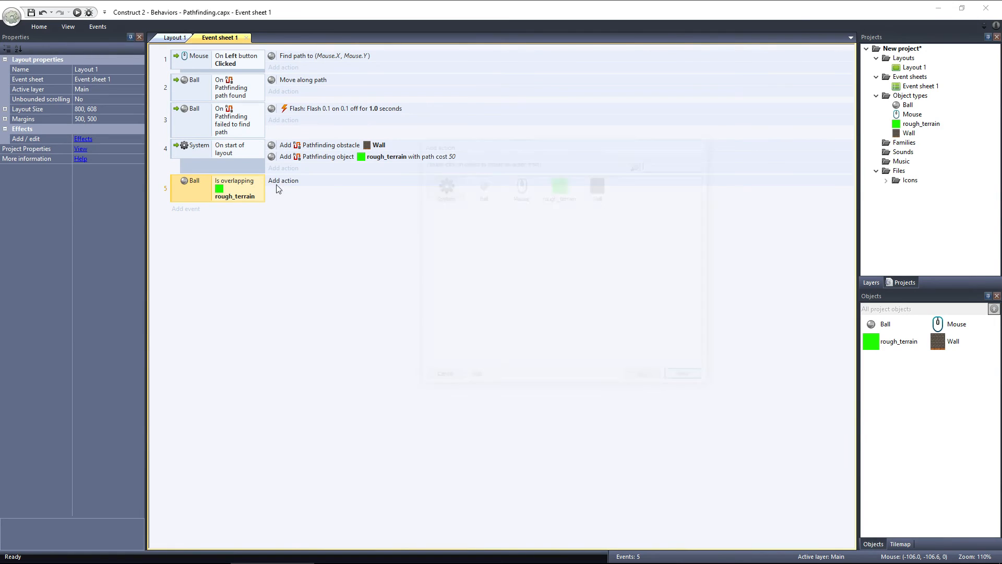
{"action": "left_click", "coordinate": [282, 181]}
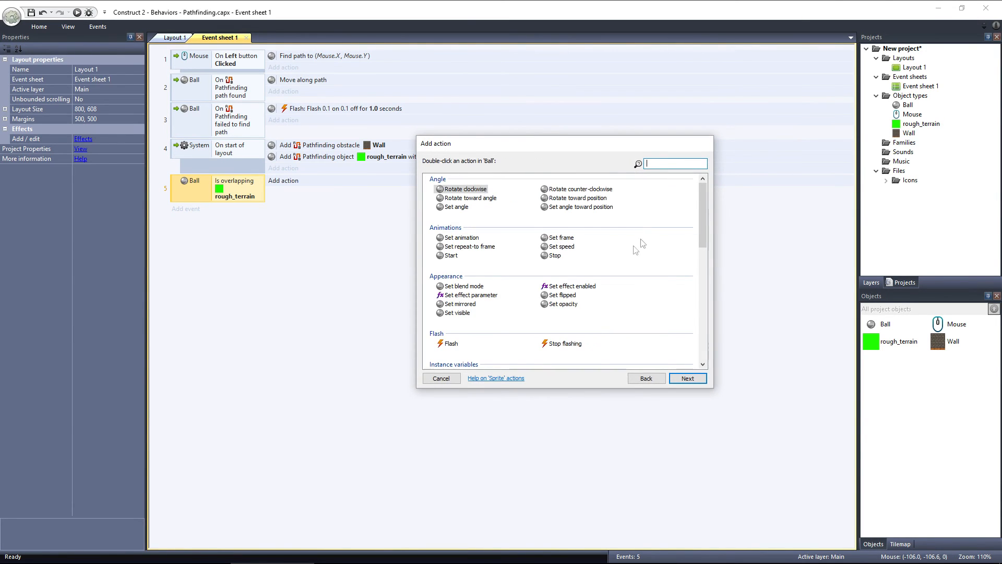
{"action": "scroll", "scroll_direction": "down", "scroll_amount": 3}
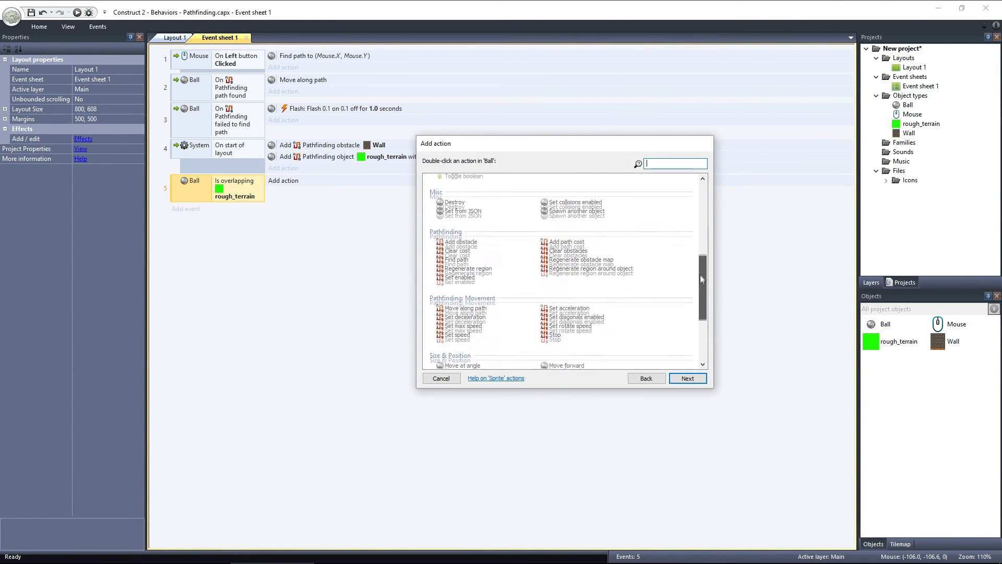
{"action": "scroll", "scroll_direction": "down", "scroll_amount": 3}
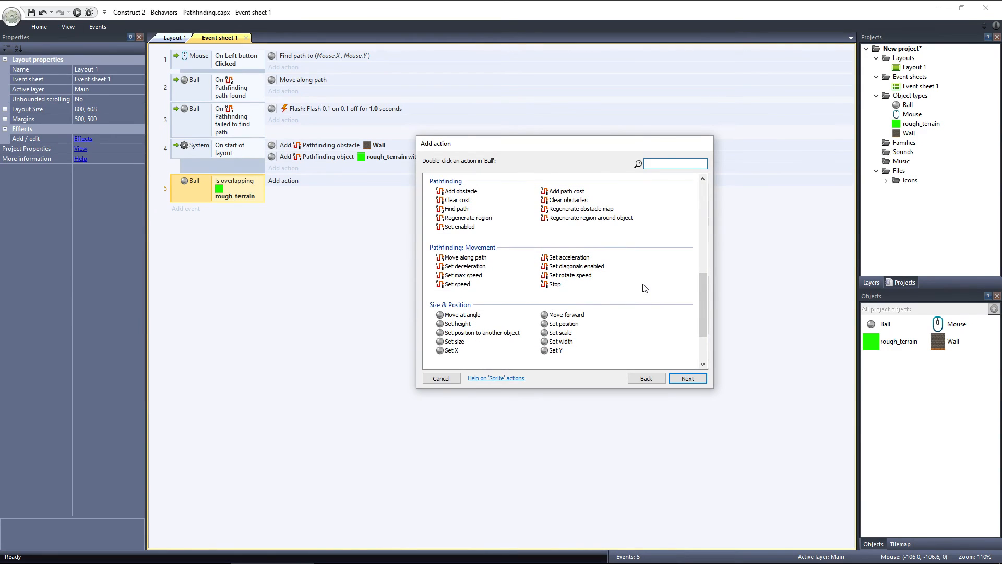
{"action": "mouse_move", "coordinate": [462, 275]}
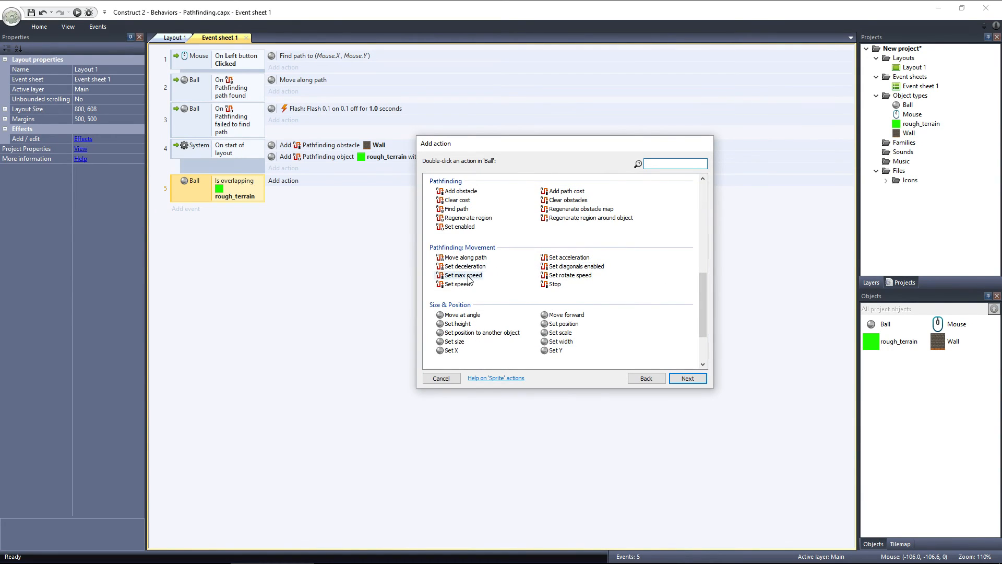
{"action": "double_click", "coordinate": [463, 275]}
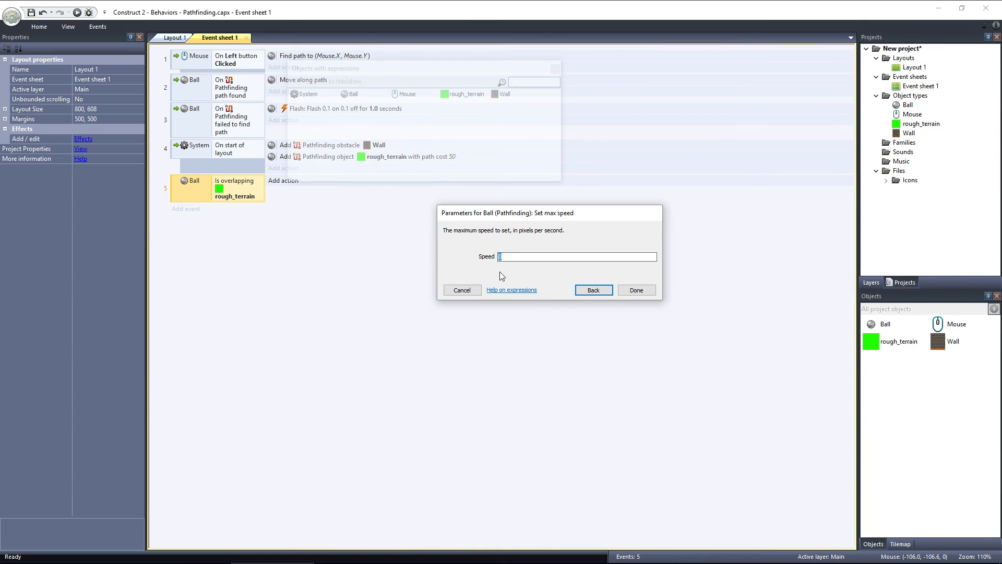
{"action": "type", "text": "50"}
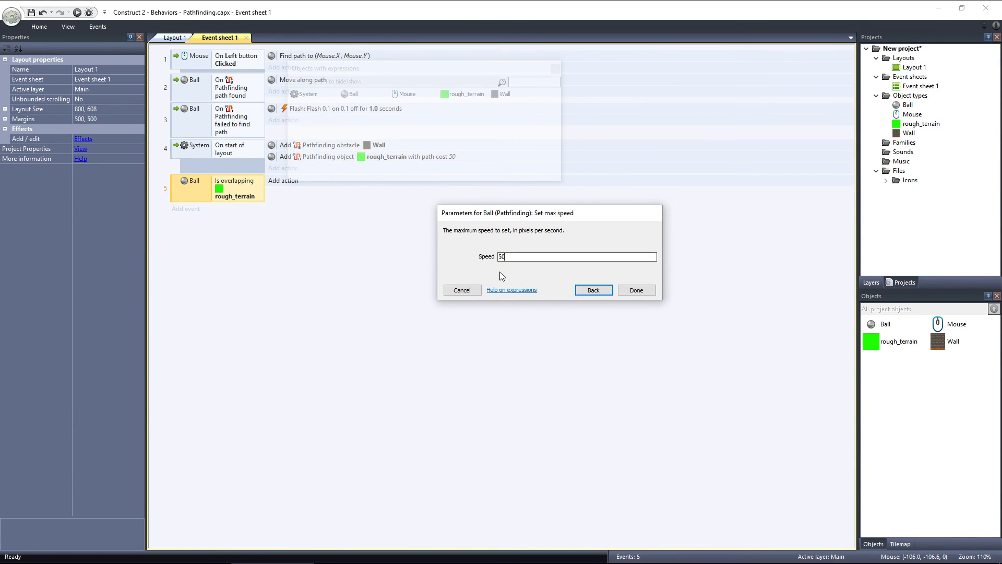
{"action": "left_click", "coordinate": [636, 290]}
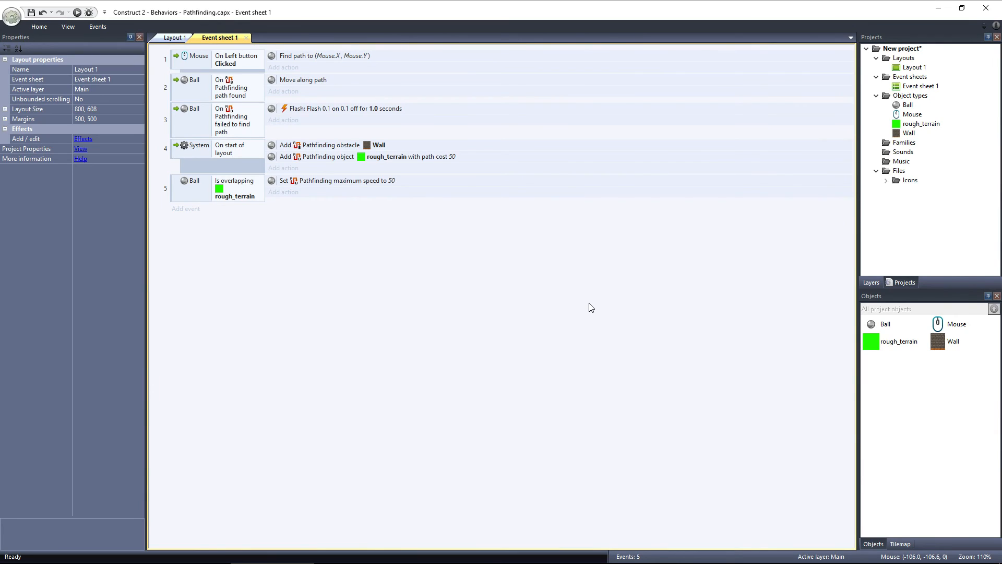
{"action": "mouse_move", "coordinate": [194, 213]}
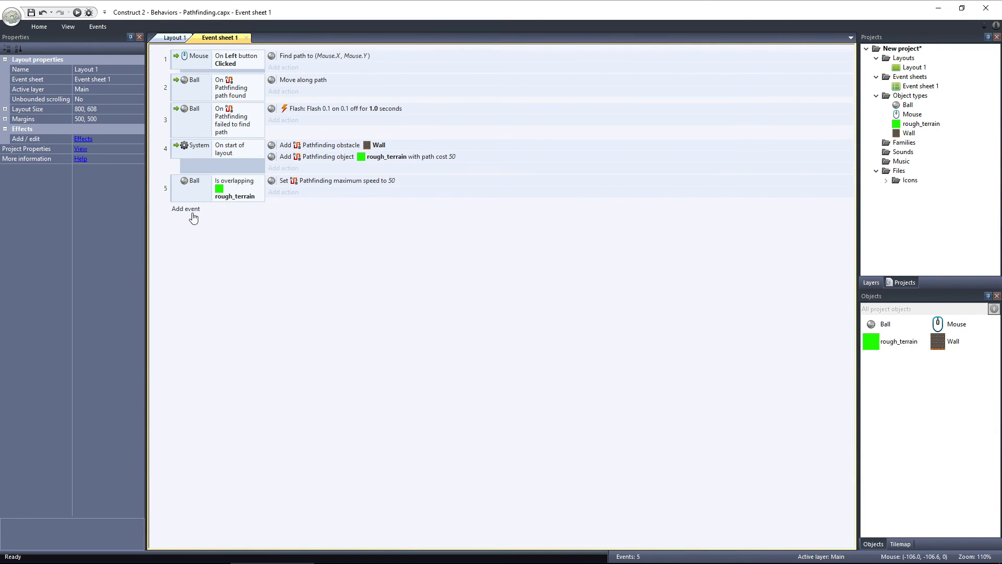
Step: Add a System 'Else' condition as event 6 after the overlap event
{"action": "left_click", "coordinate": [186, 209]}
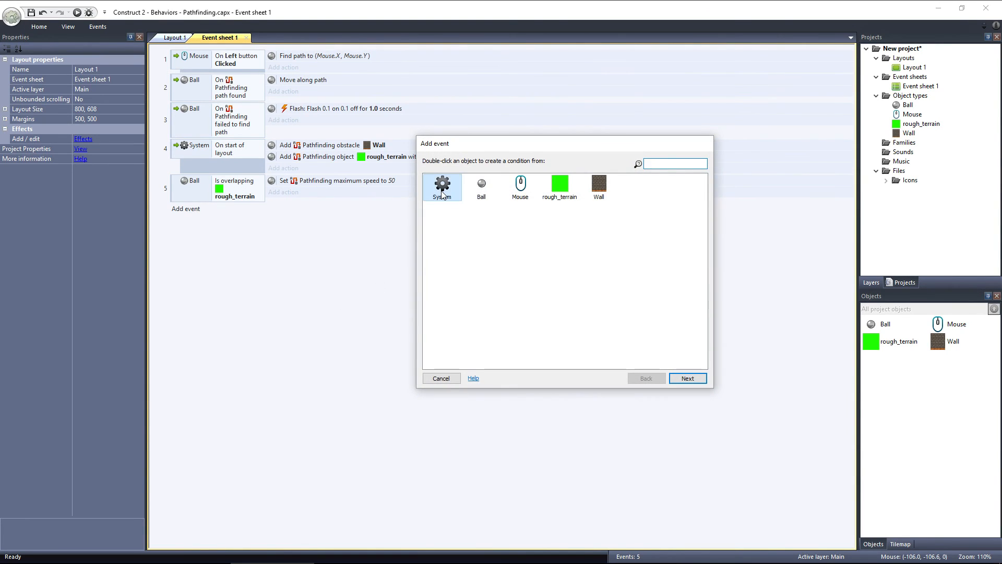
{"action": "left_click", "coordinate": [674, 162]}
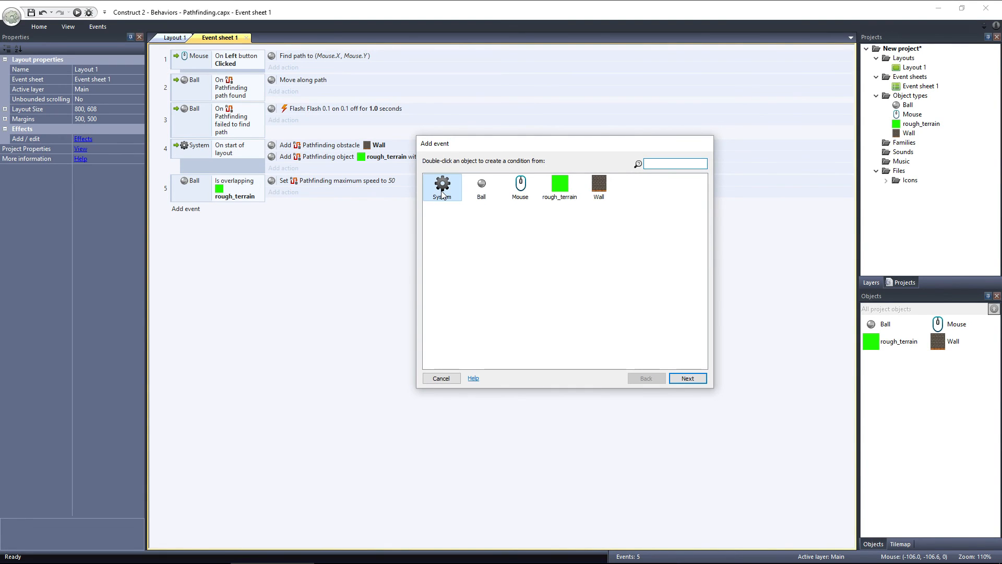
{"action": "left_click", "coordinate": [675, 163]}
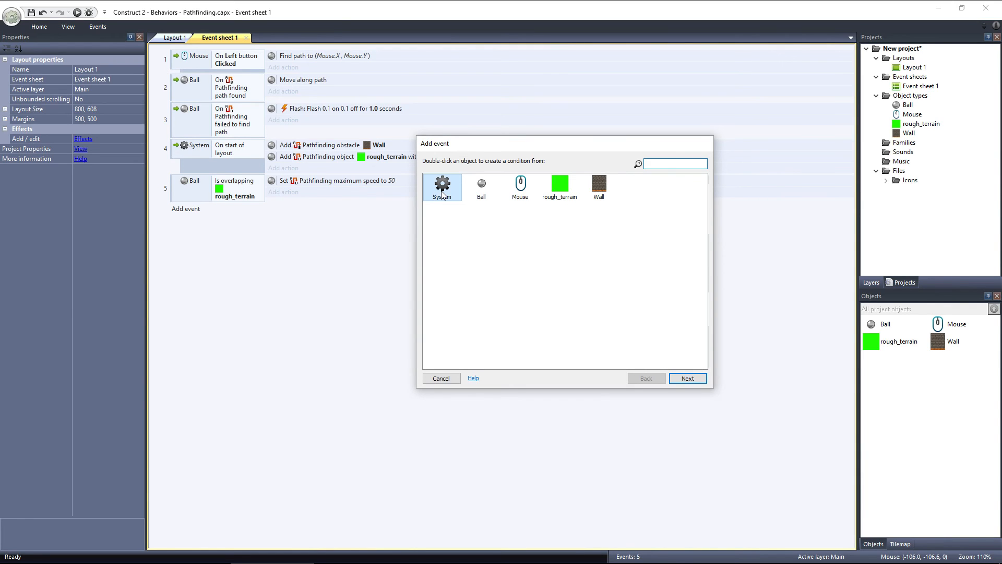
{"action": "double_click", "coordinate": [441, 187]}
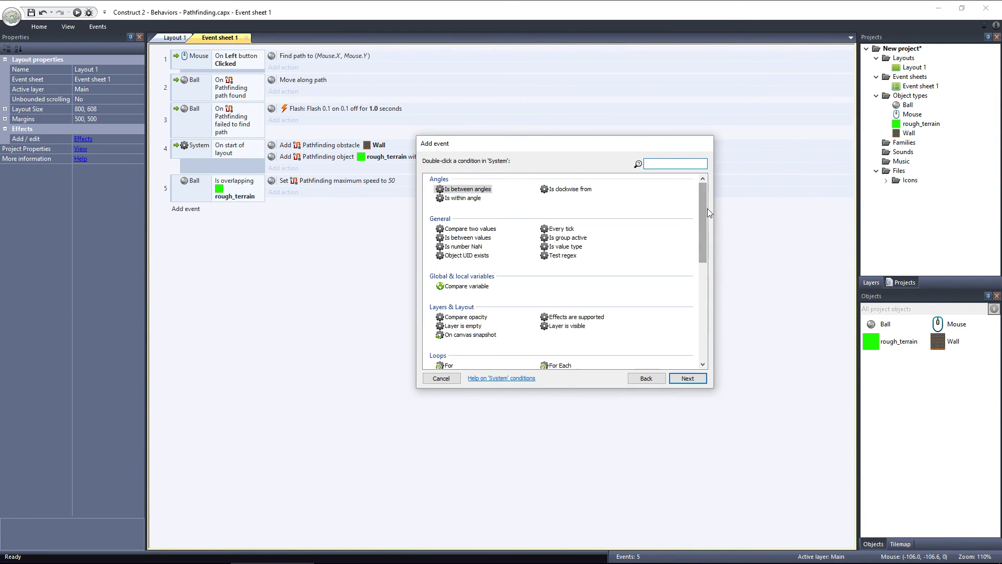
{"action": "scroll", "scroll_direction": "down", "scroll_amount": 3}
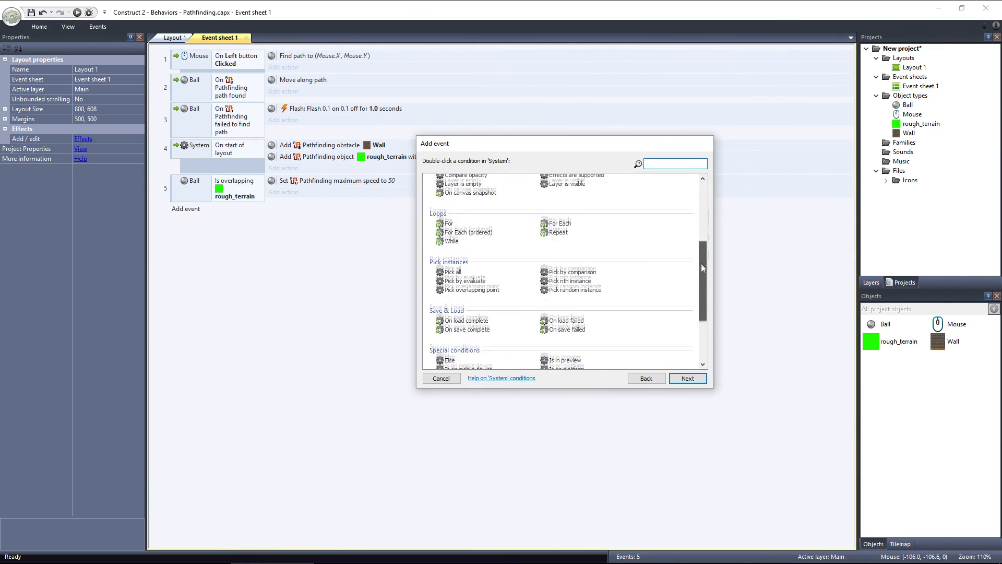
{"action": "scroll", "scroll_direction": "down", "scroll_amount": 3}
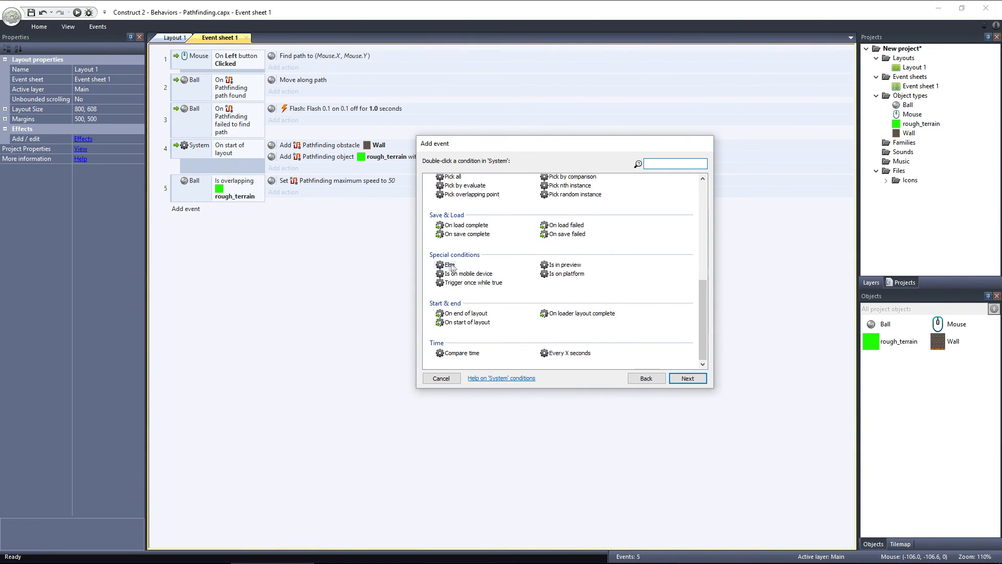
{"action": "double_click", "coordinate": [446, 264]}
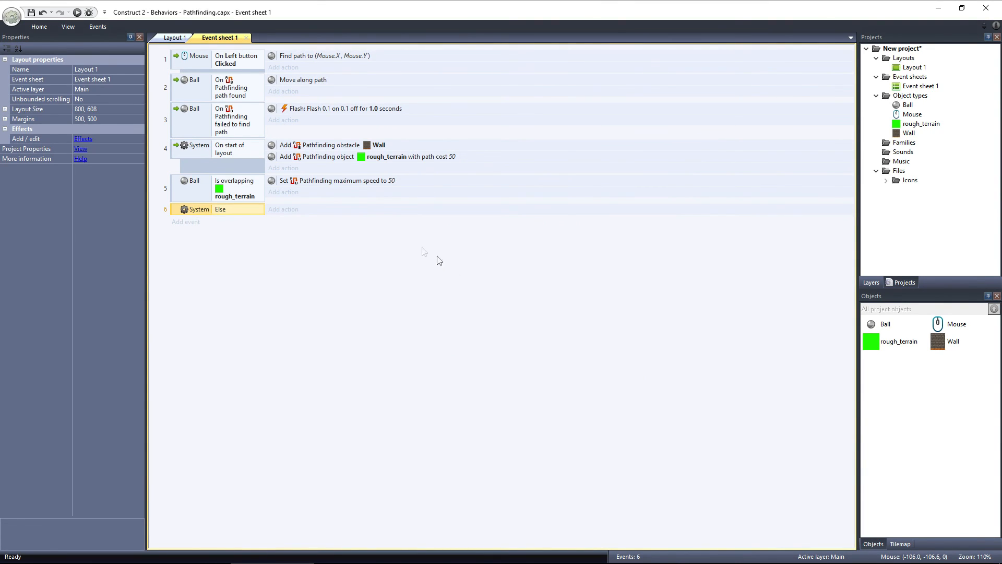
Step: Copy the max speed action into the Else event with speed 200 and run the browser preview
{"action": "right_click", "coordinate": [335, 180]}
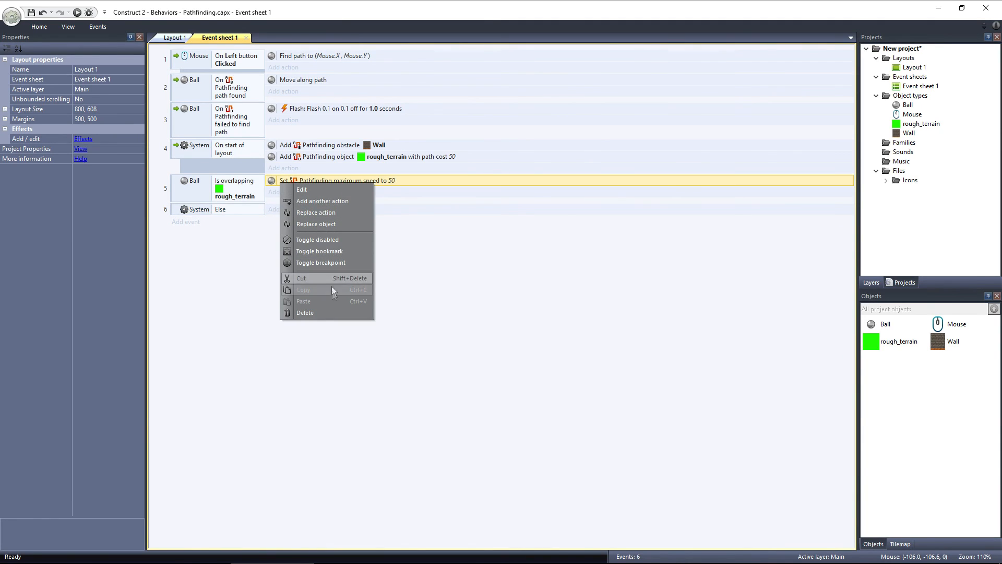
{"action": "left_click", "coordinate": [260, 216]}
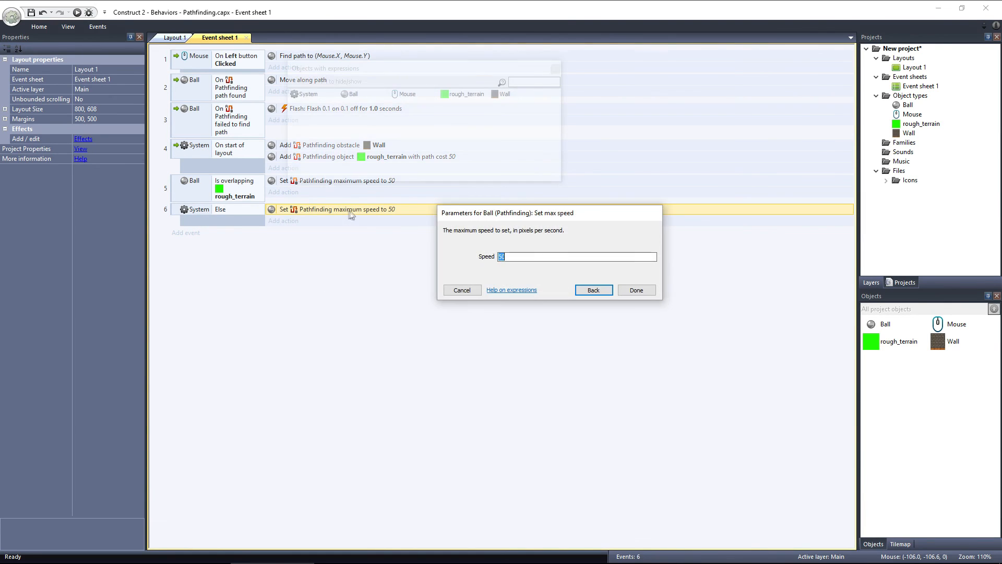
{"action": "type", "text": "200"}
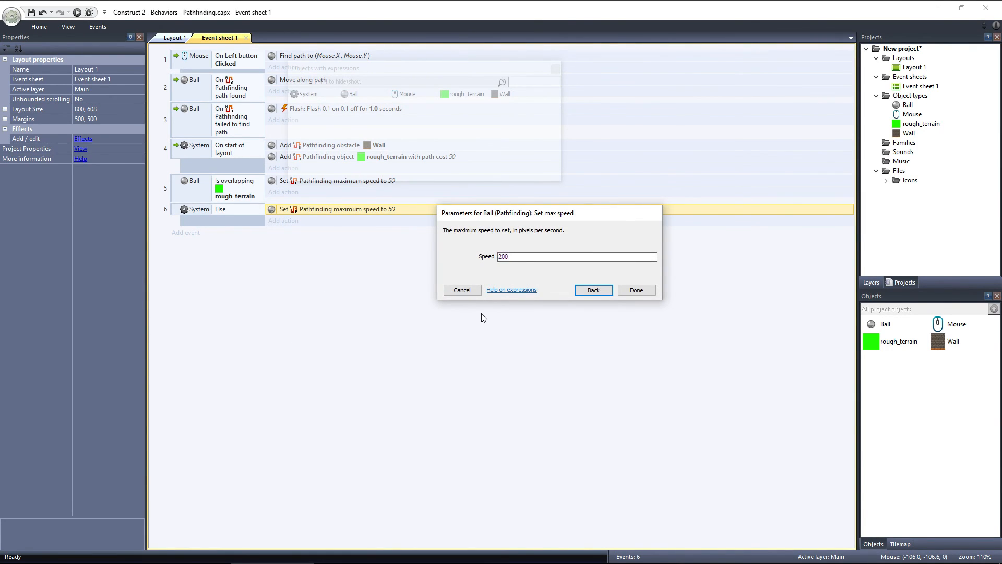
{"action": "left_click", "coordinate": [636, 289]}
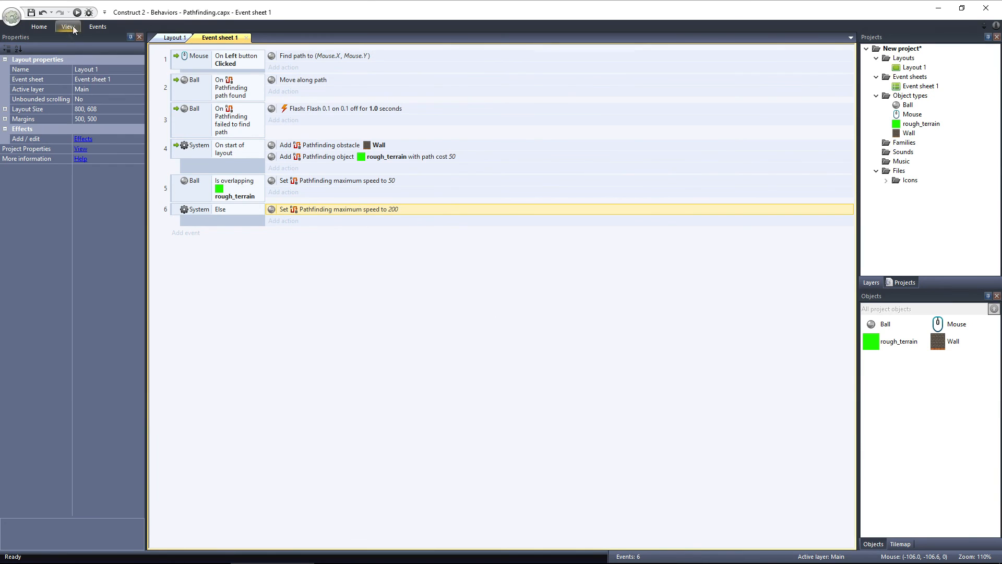
{"action": "left_click", "coordinate": [76, 12]}
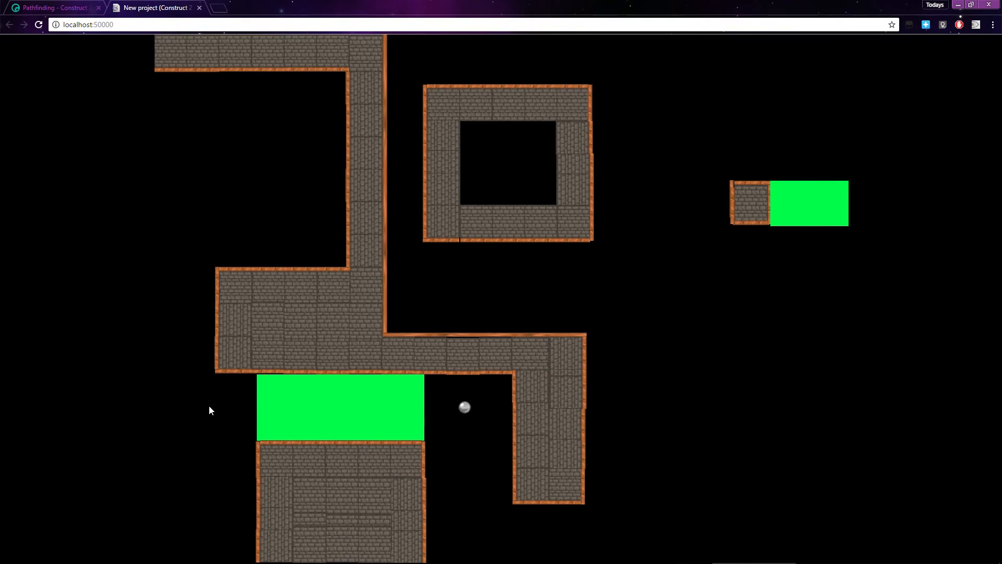